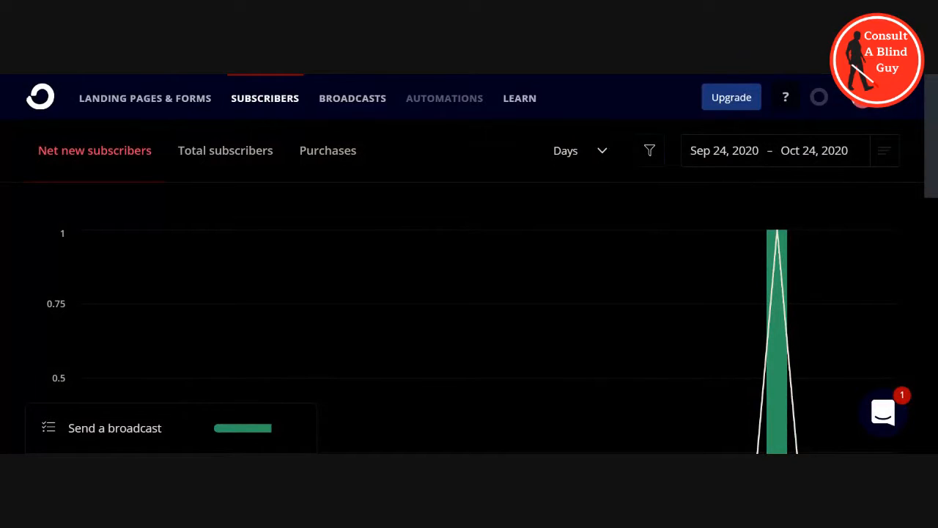
mouse_move(286, 108)
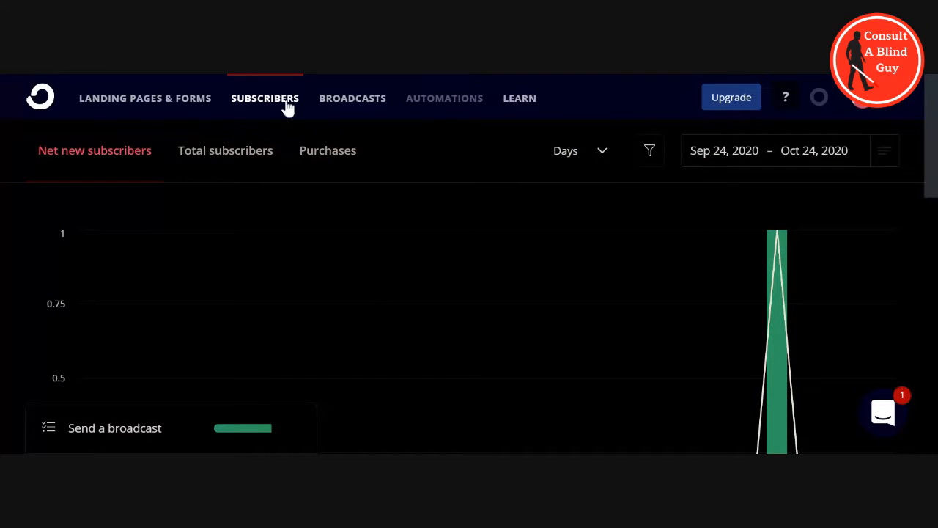
mouse_move(332, 338)
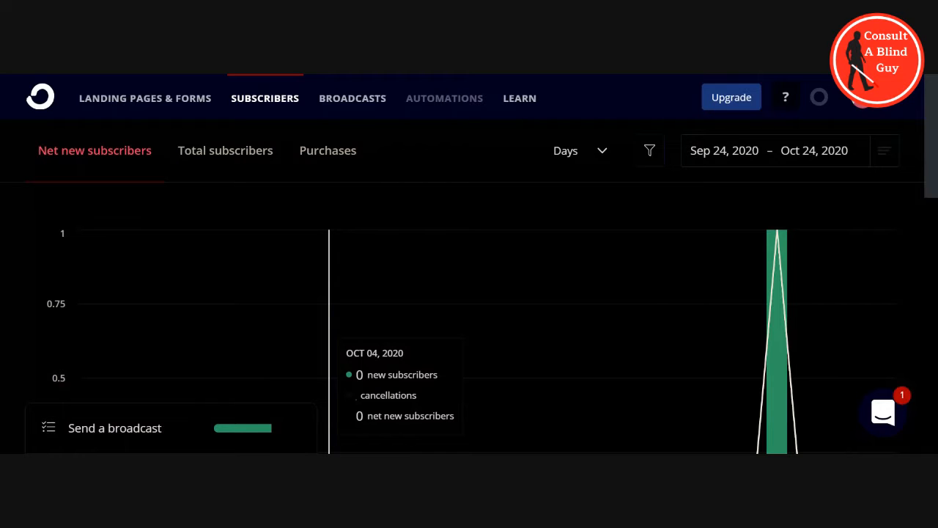
mouse_move(290, 237)
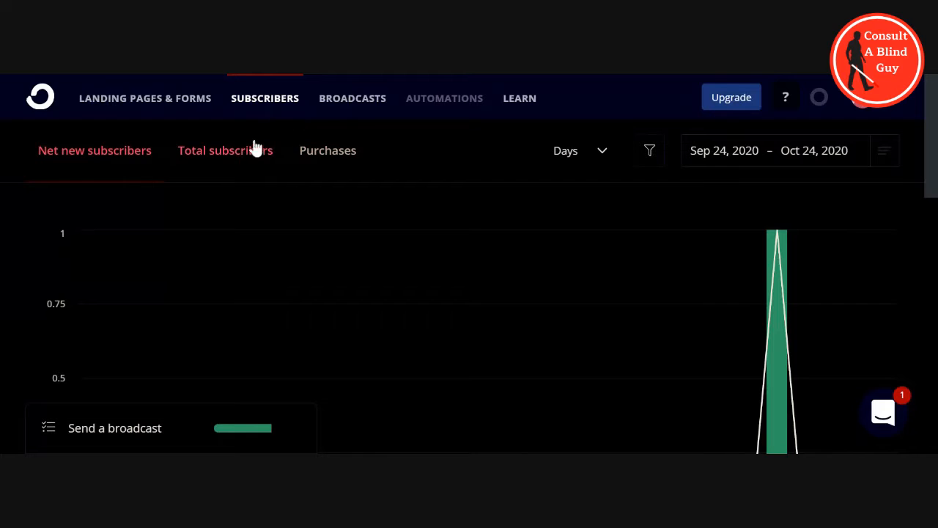
mouse_move(146, 121)
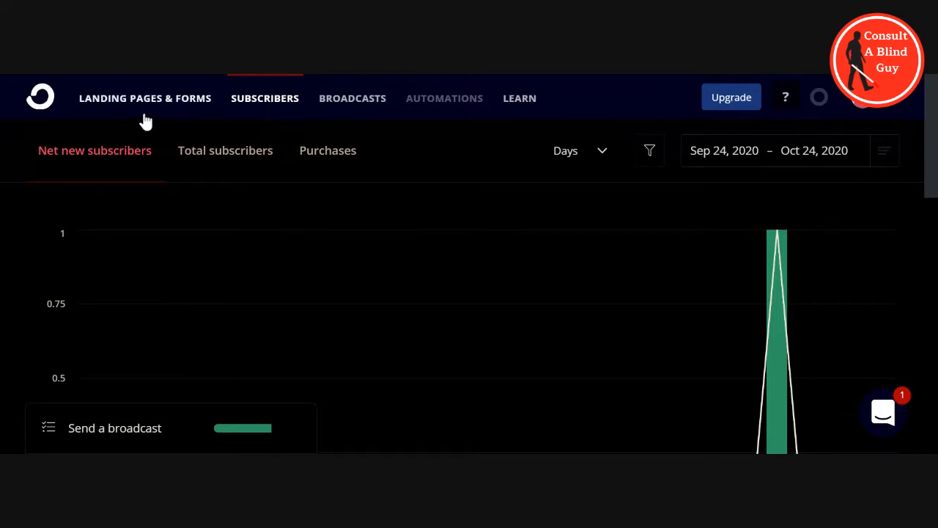
mouse_move(65, 113)
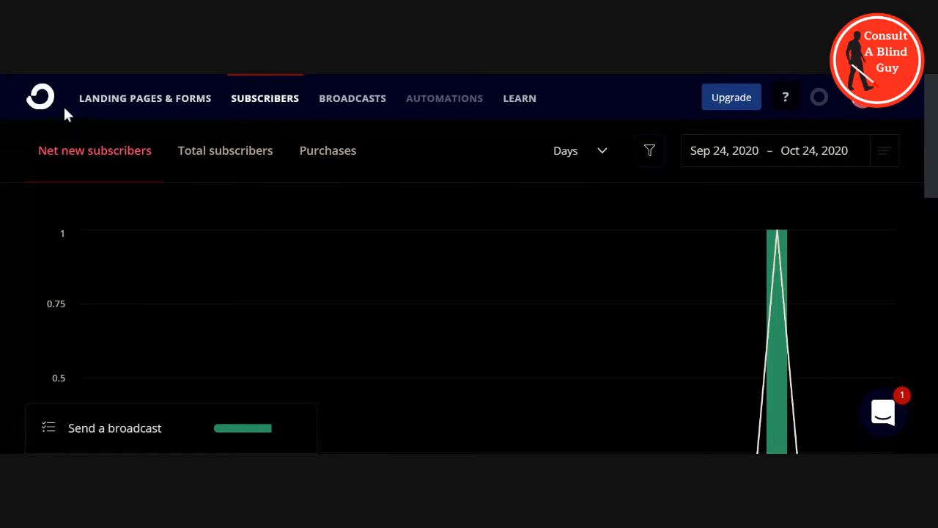
mouse_move(150, 120)
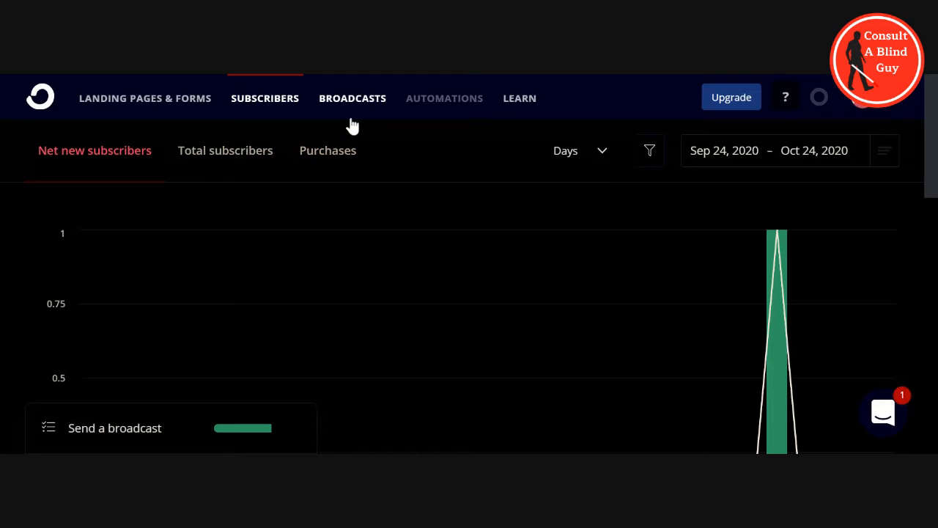
mouse_move(358, 120)
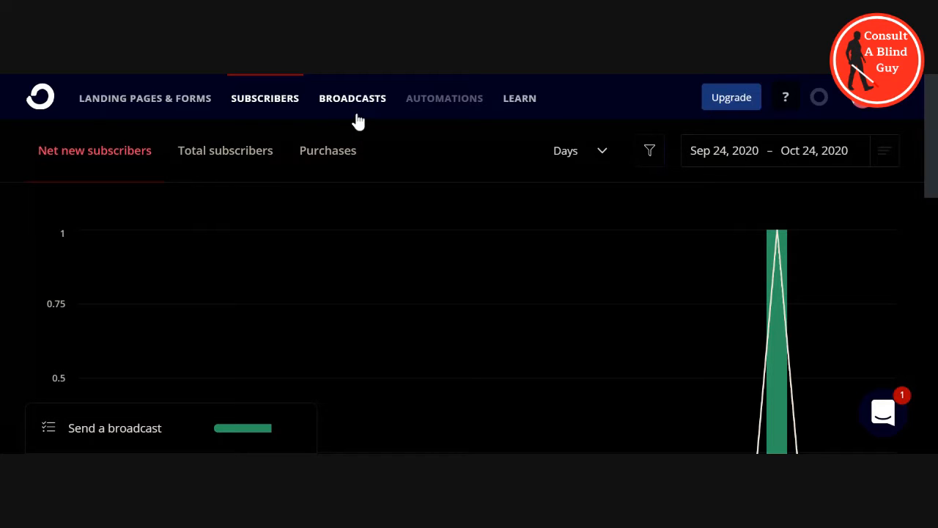
mouse_move(447, 117)
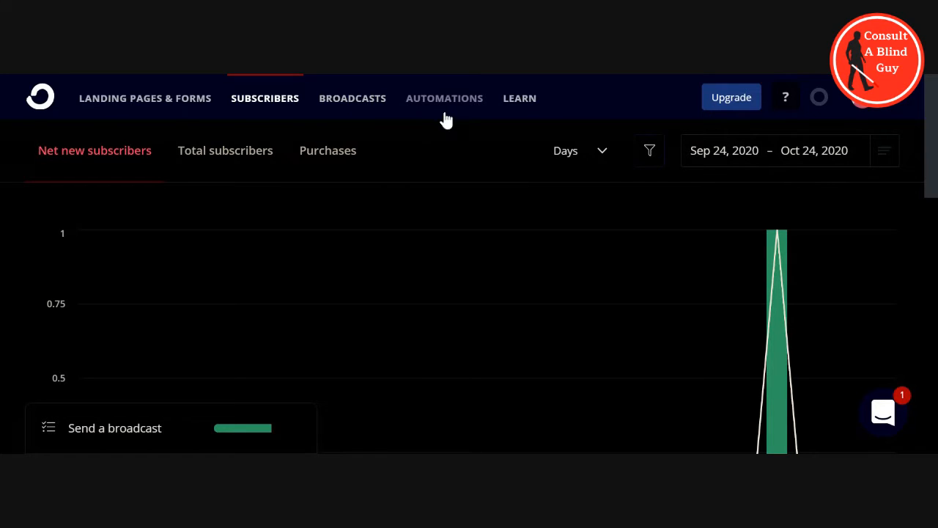
mouse_move(444, 91)
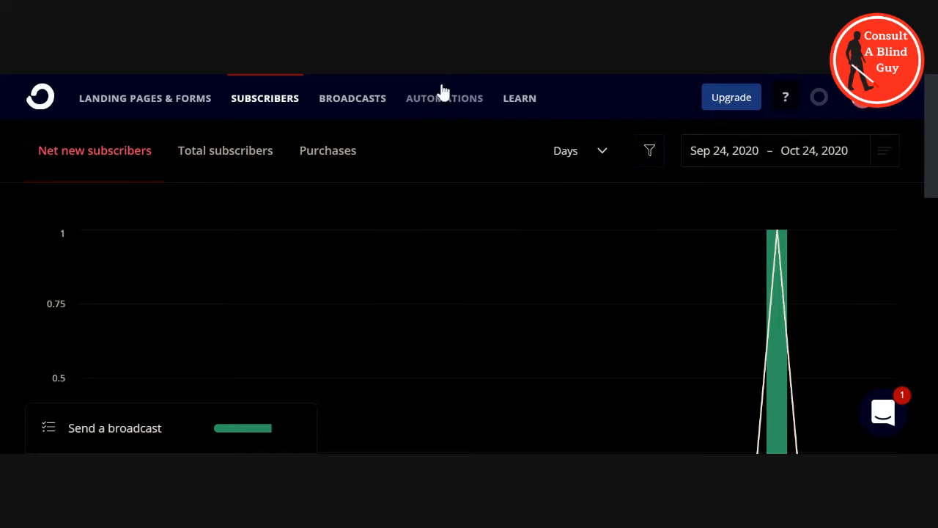
mouse_move(429, 97)
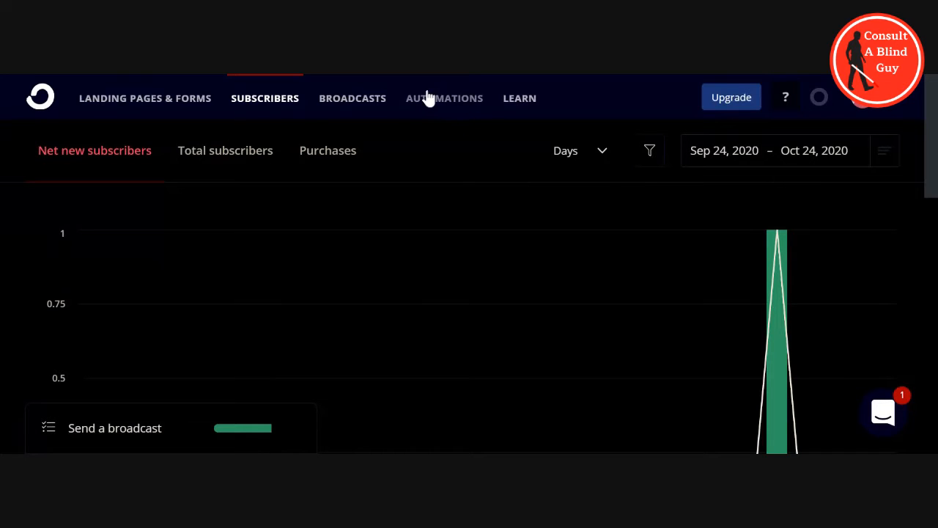
mouse_move(461, 117)
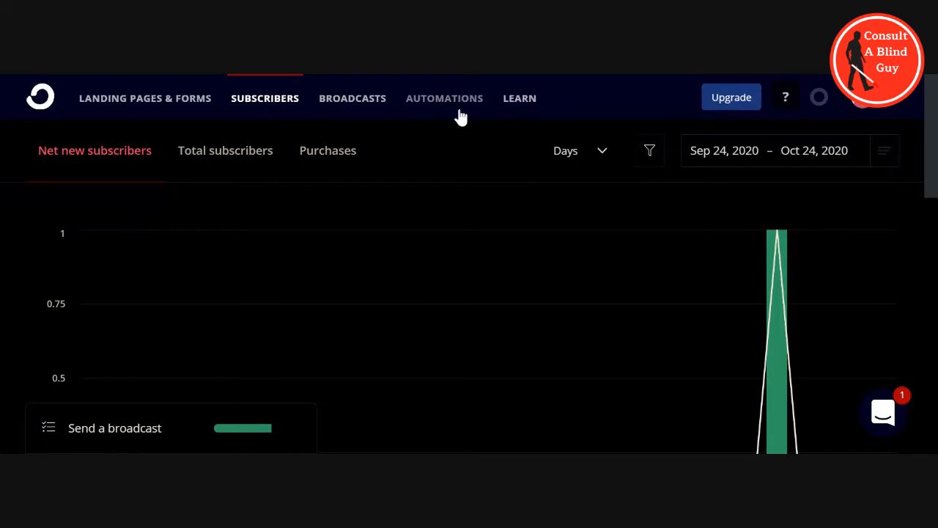
mouse_move(514, 127)
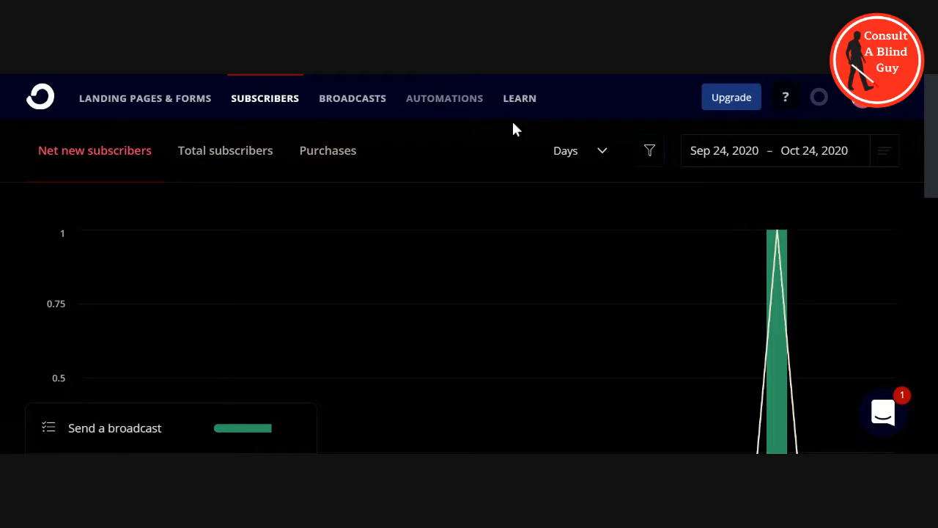
mouse_move(531, 129)
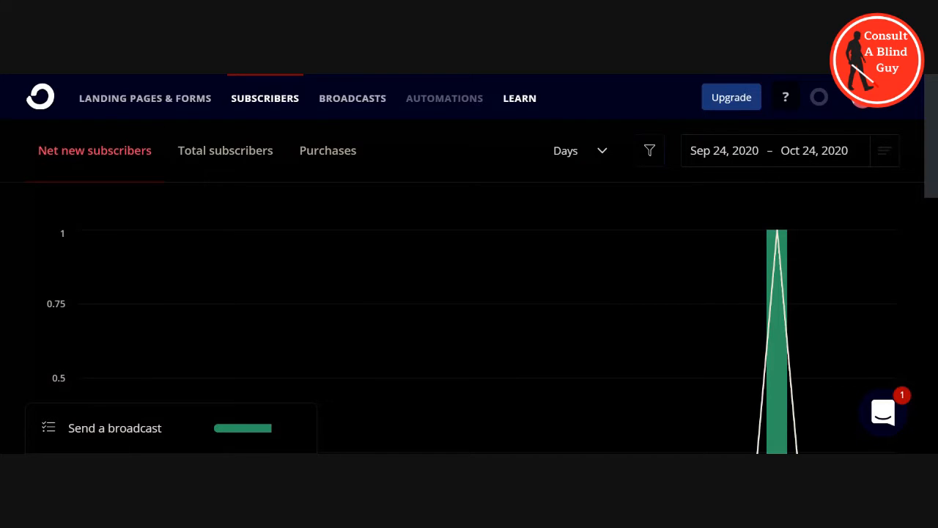
mouse_move(696, 116)
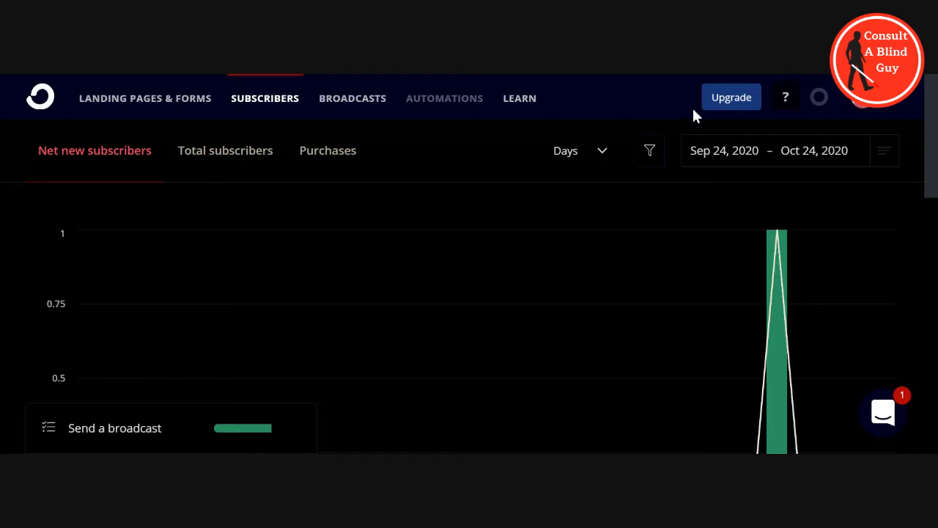
mouse_move(731, 114)
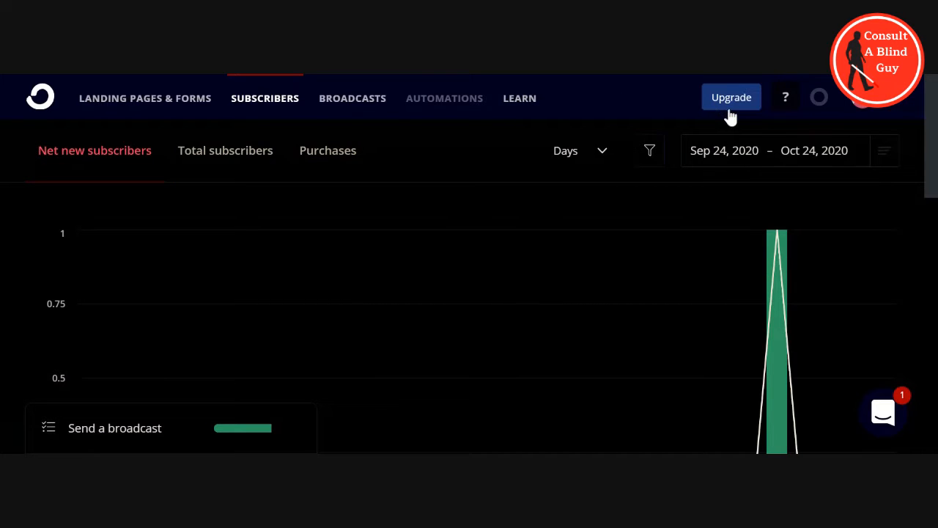
mouse_move(785, 96)
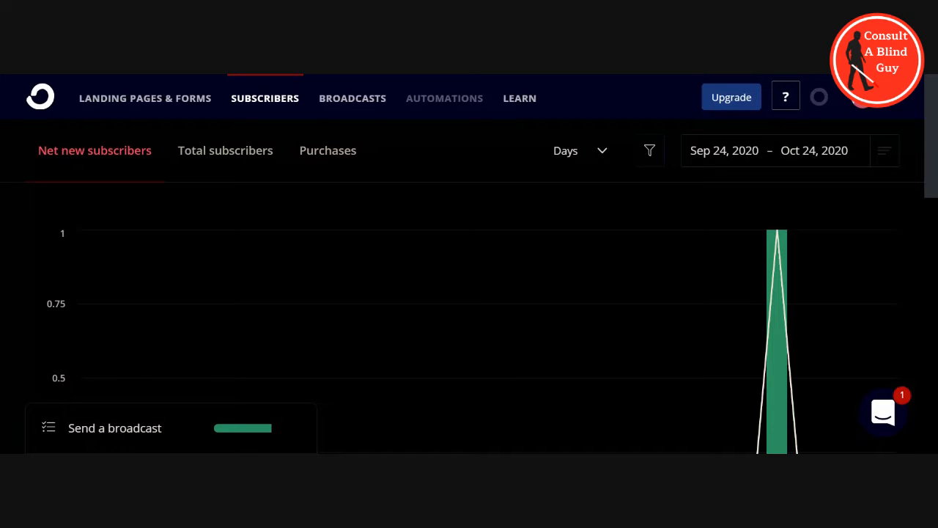
mouse_move(832, 106)
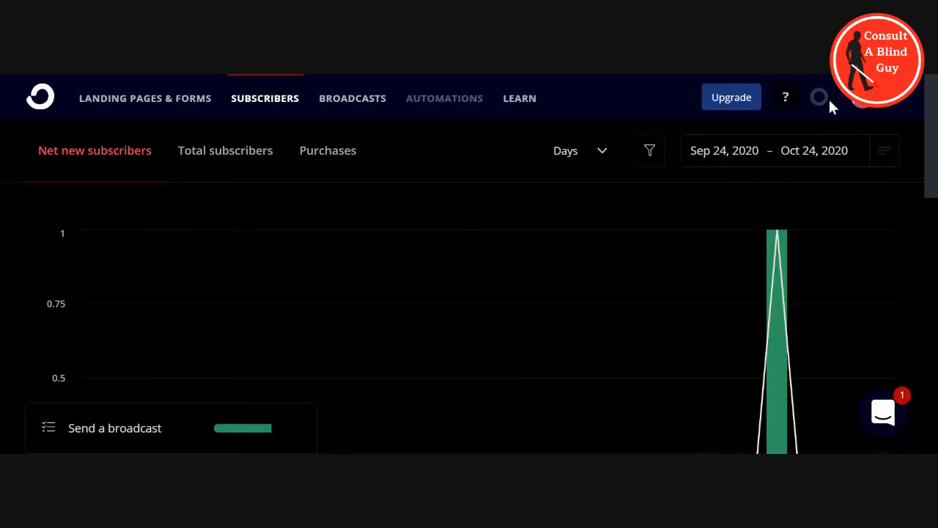
mouse_move(865, 114)
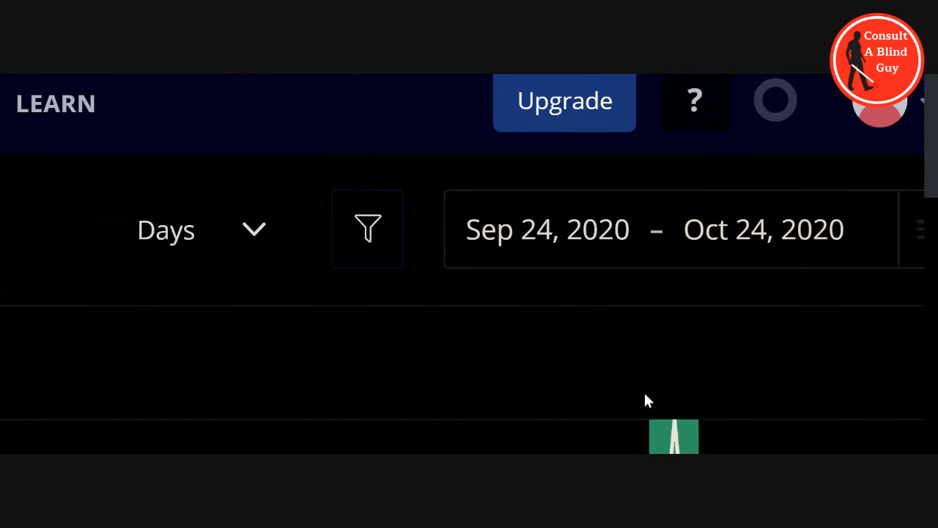
mouse_move(490, 318)
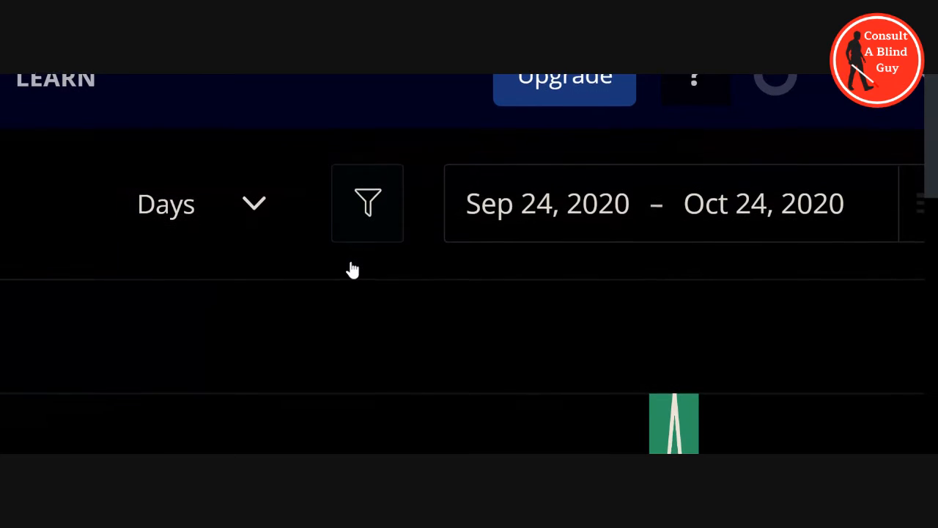
mouse_move(179, 216)
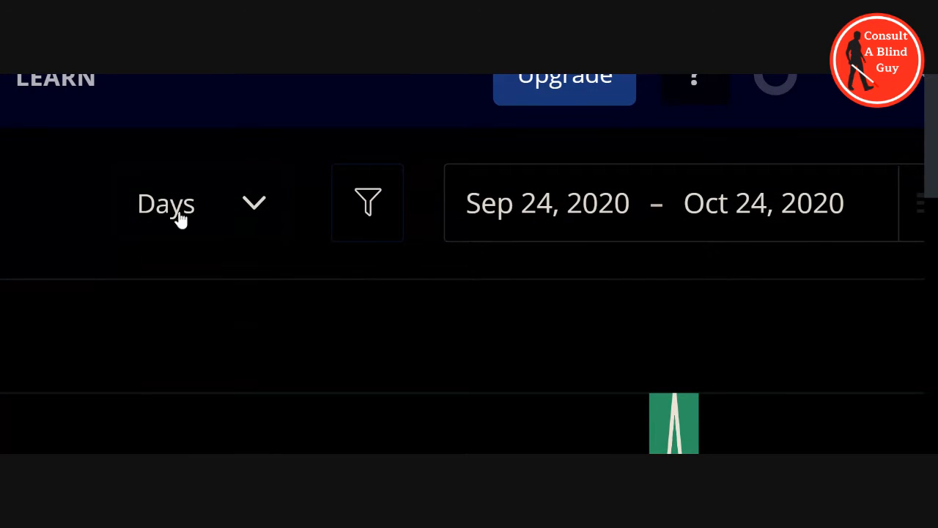
mouse_move(421, 236)
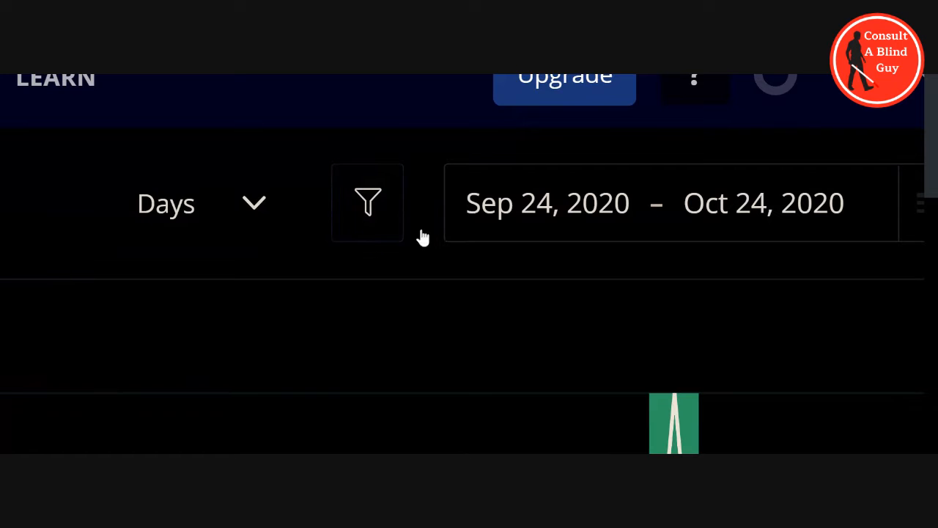
mouse_move(454, 288)
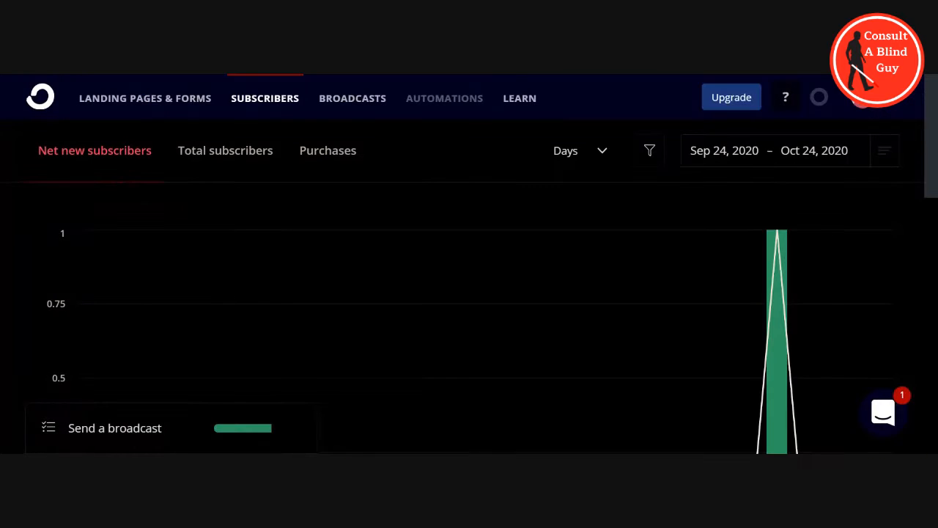
mouse_move(589, 317)
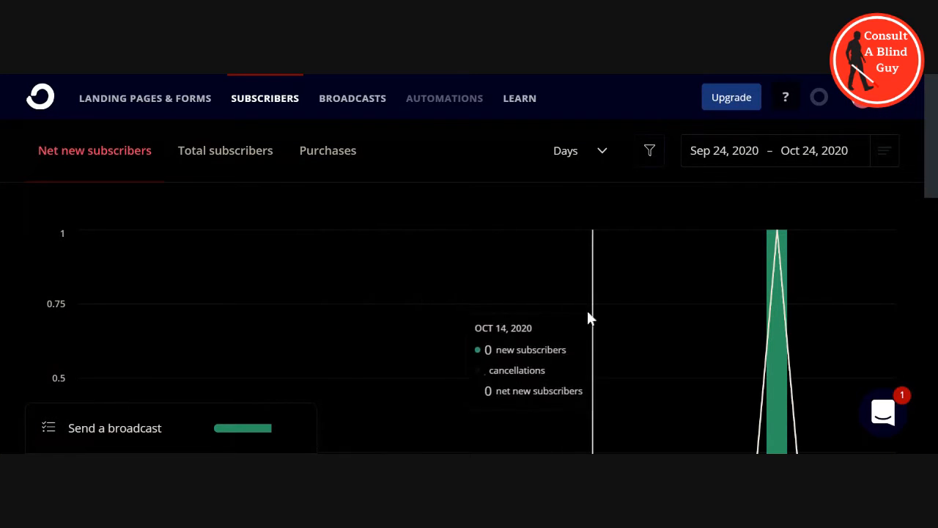
mouse_move(589, 306)
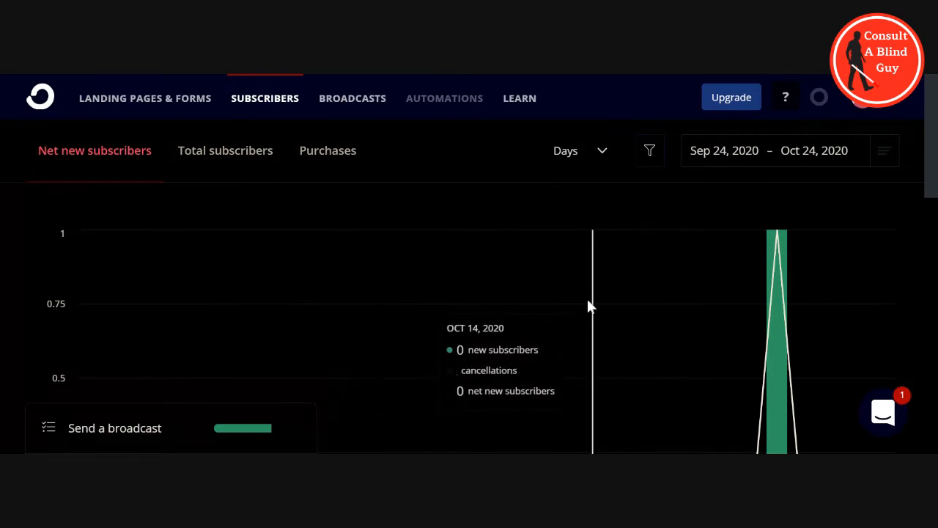
mouse_move(726, 329)
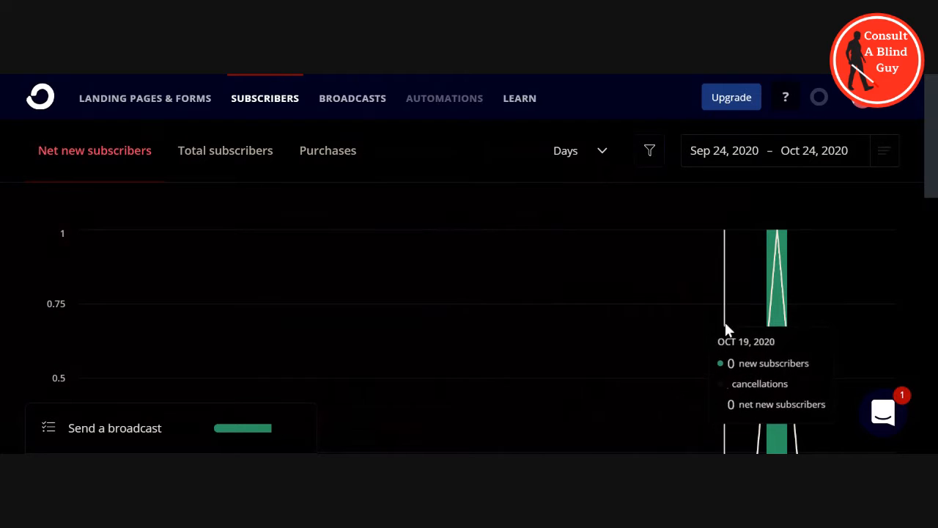
mouse_move(791, 286)
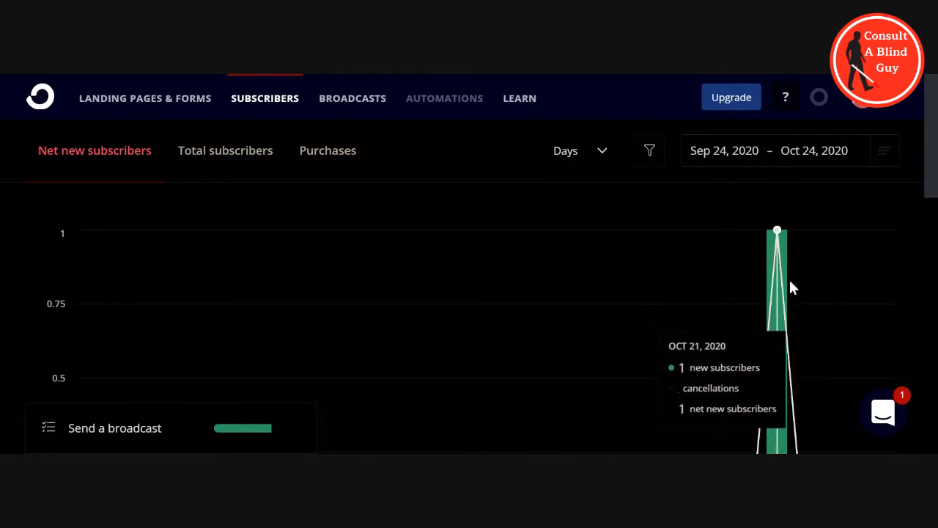
mouse_move(781, 321)
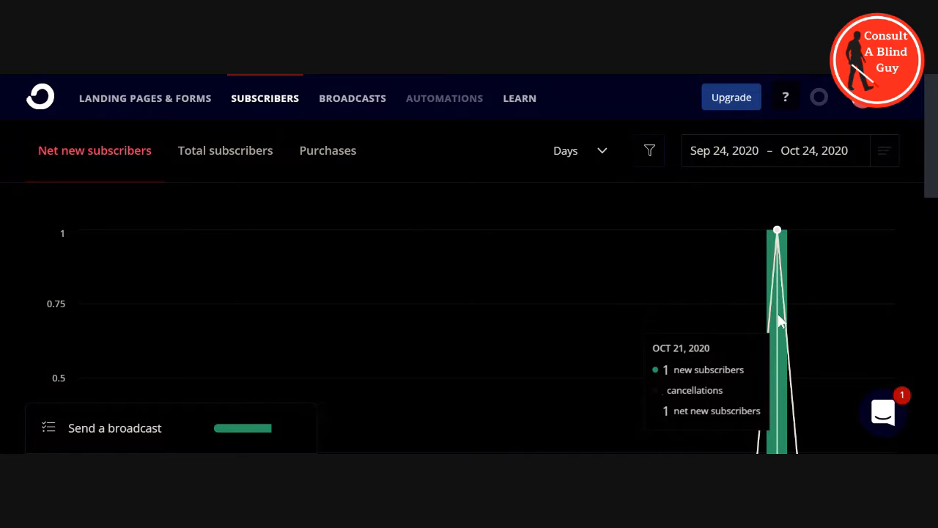
Step: Add a new tag named 'Congregation' from the subscribers dashboard and save it
scroll(down, 3)
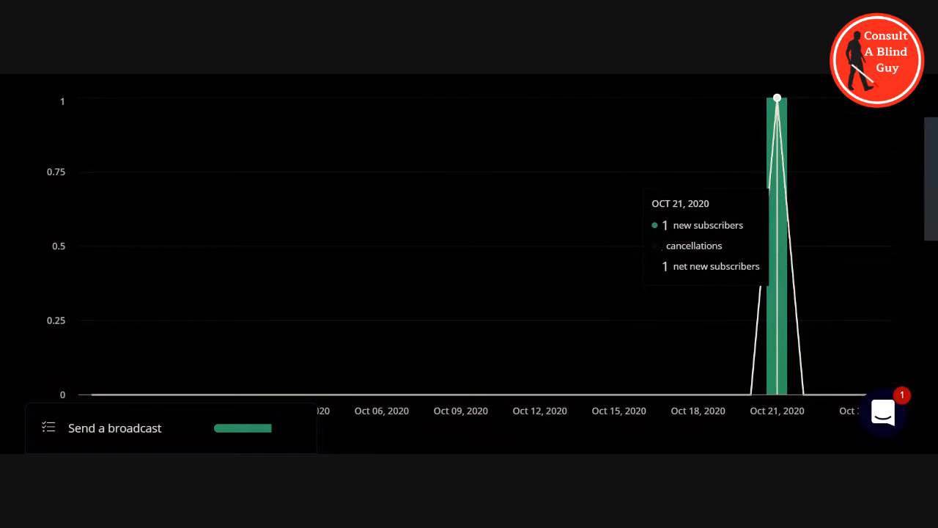
mouse_move(487, 246)
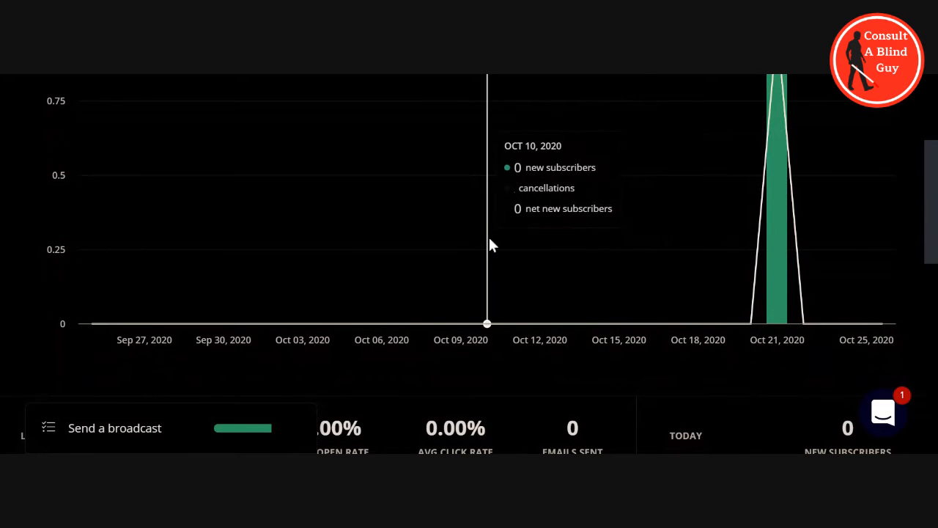
mouse_move(432, 220)
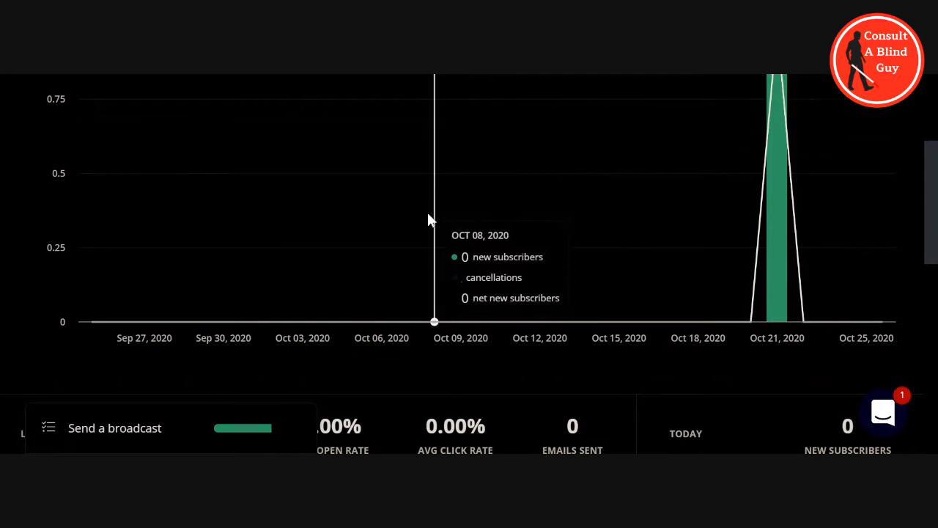
scroll(down, 3)
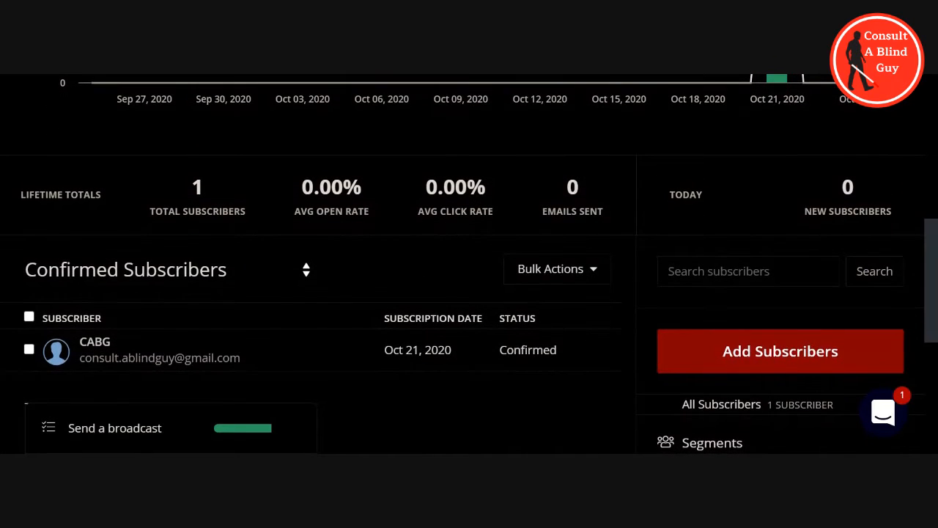
mouse_move(204, 205)
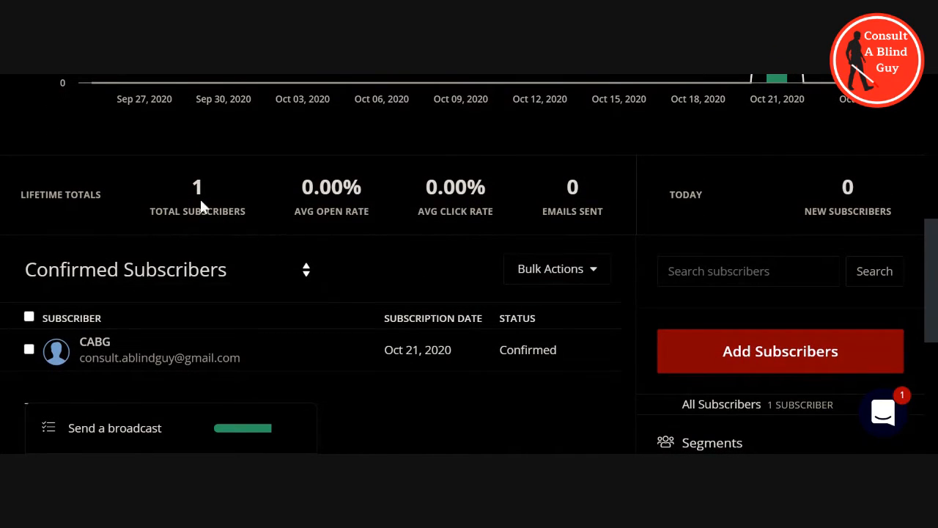
mouse_move(396, 225)
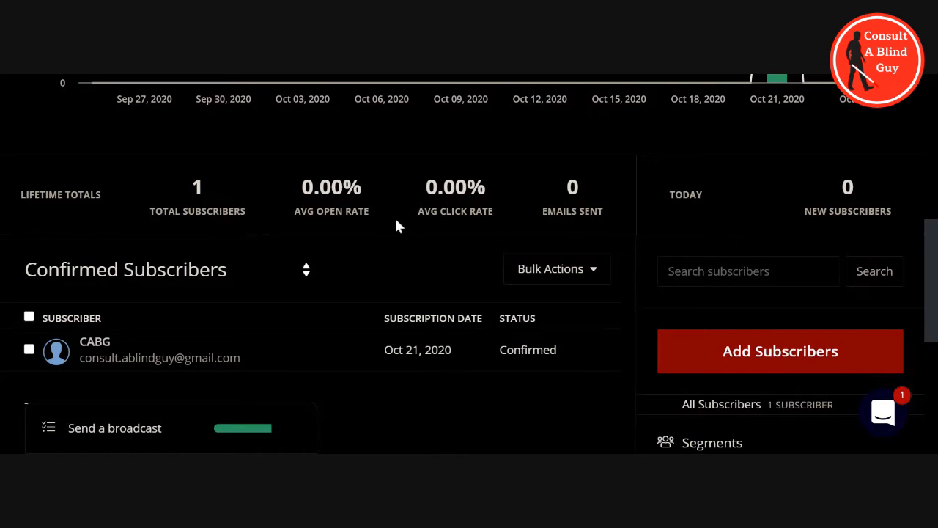
mouse_move(438, 190)
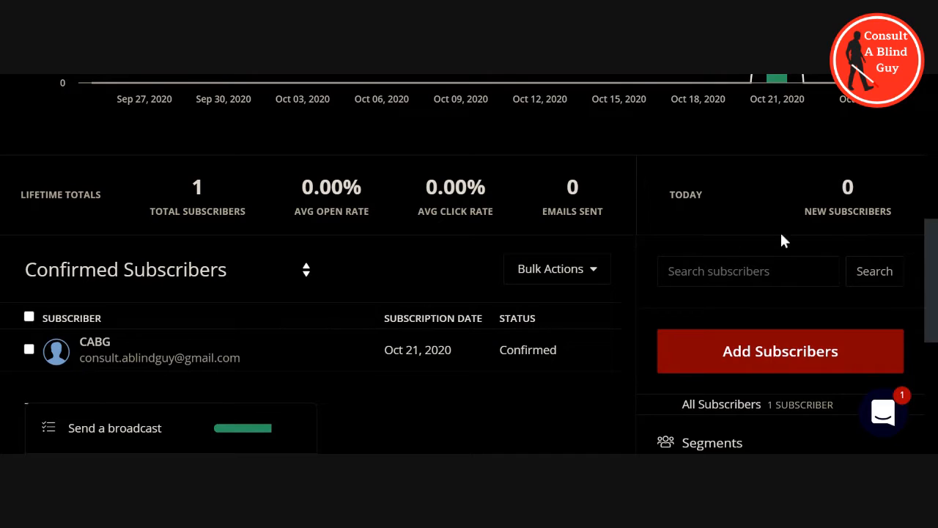
mouse_move(523, 243)
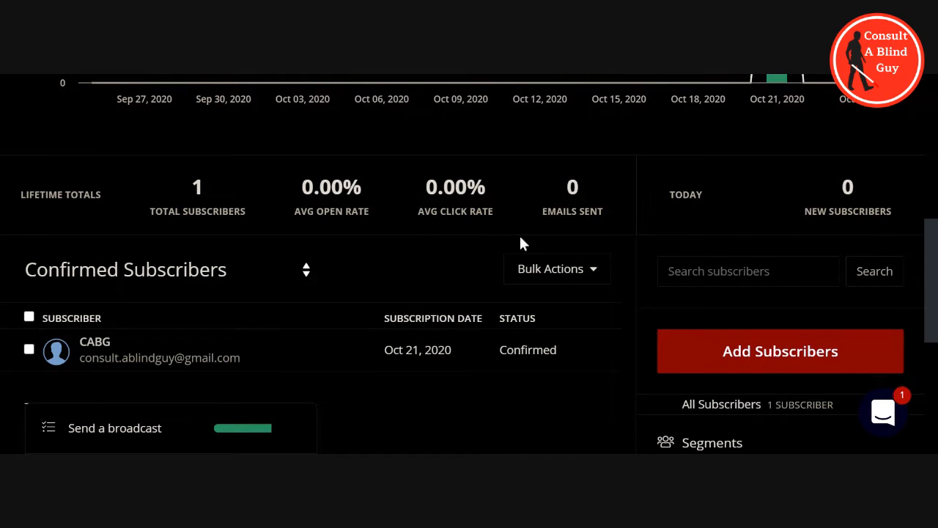
mouse_move(632, 231)
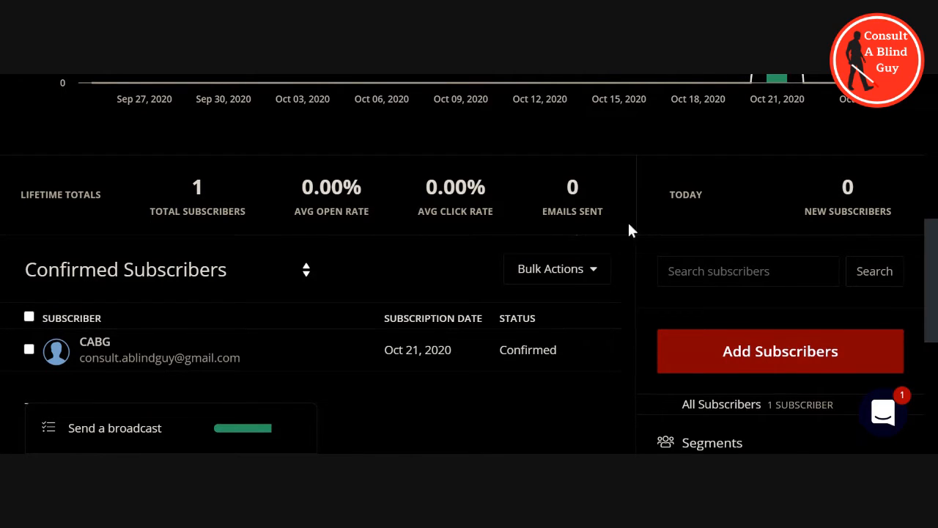
mouse_move(524, 213)
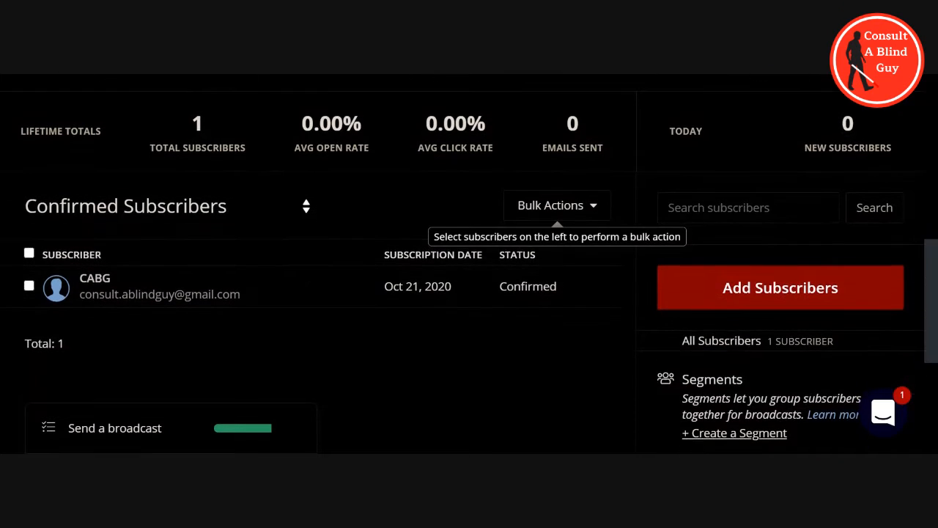
scroll(down, 3)
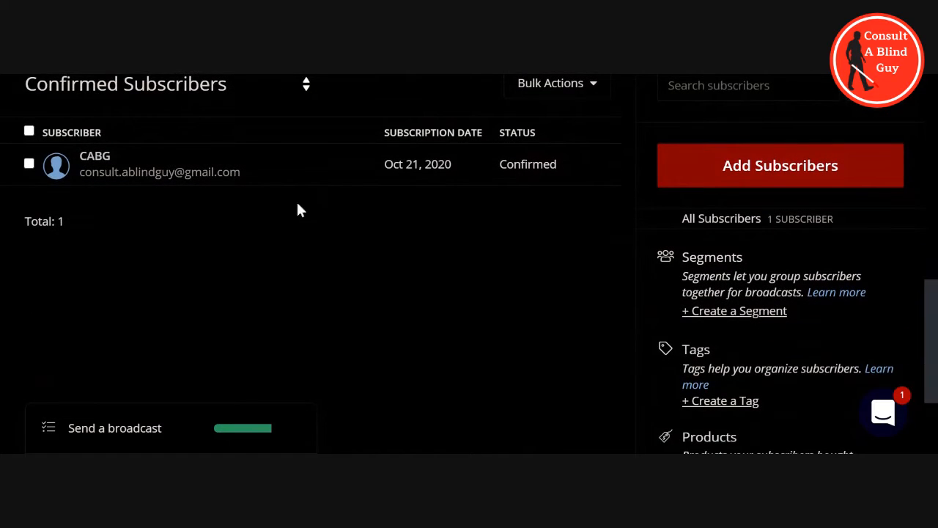
mouse_move(143, 223)
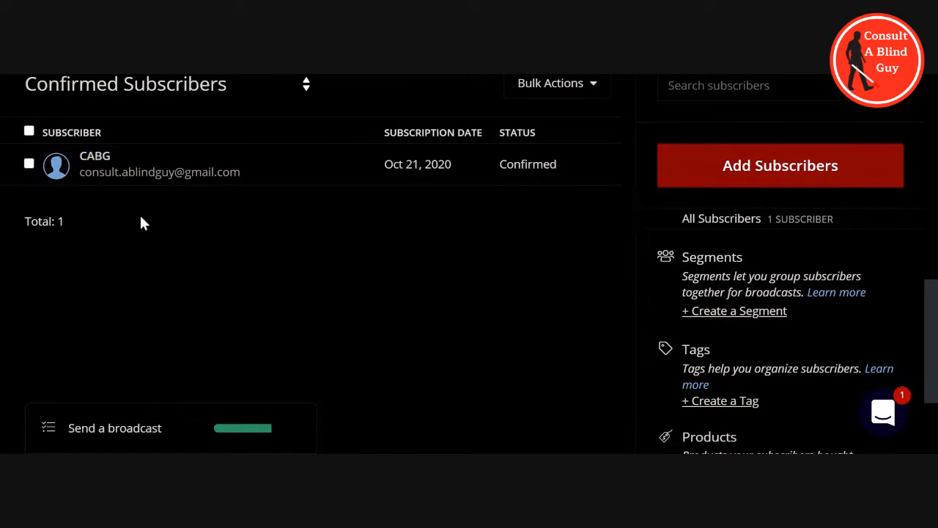
mouse_move(248, 194)
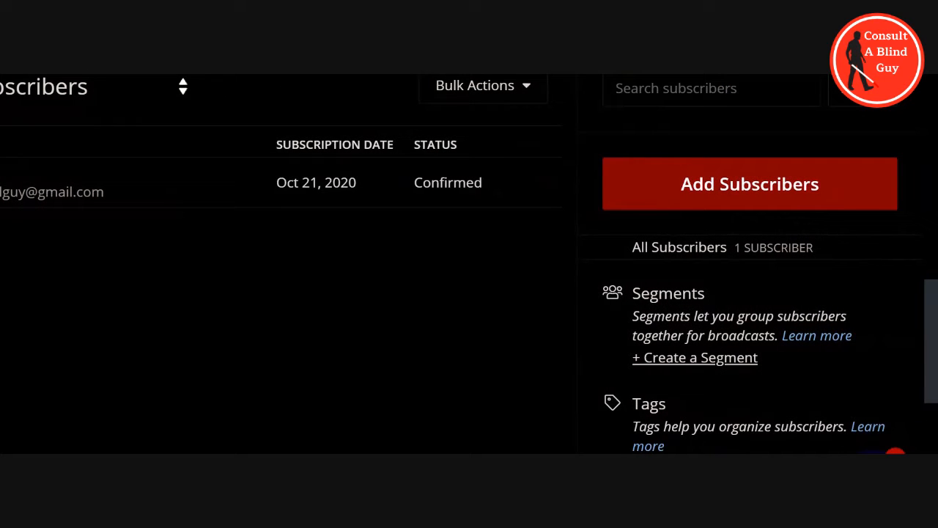
mouse_move(792, 213)
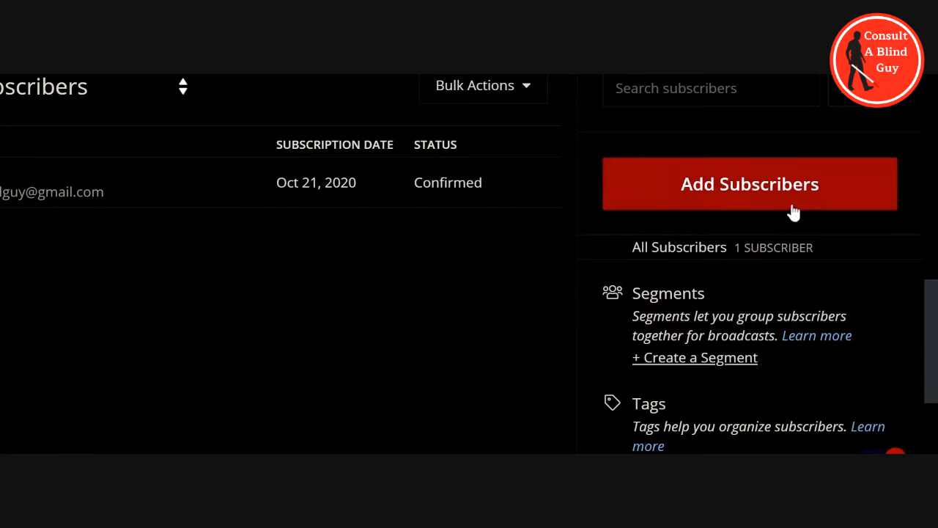
mouse_move(767, 224)
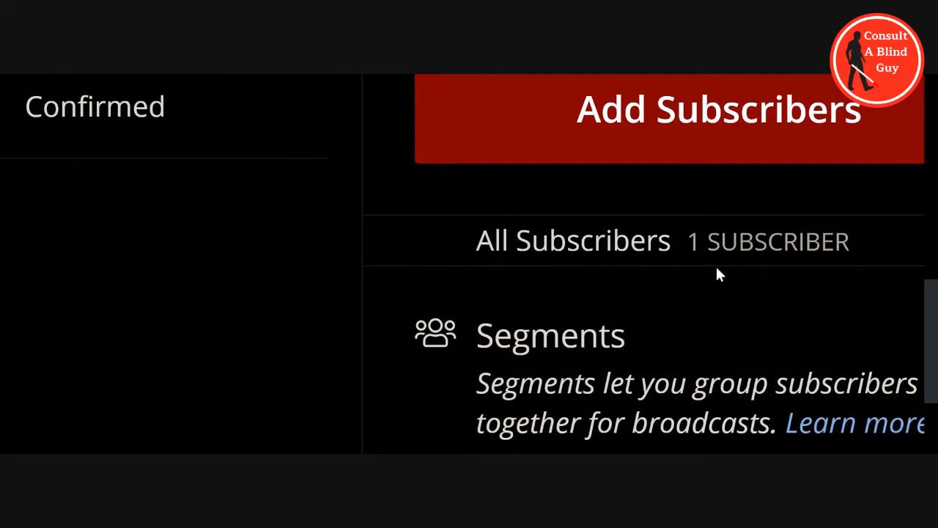
mouse_move(696, 285)
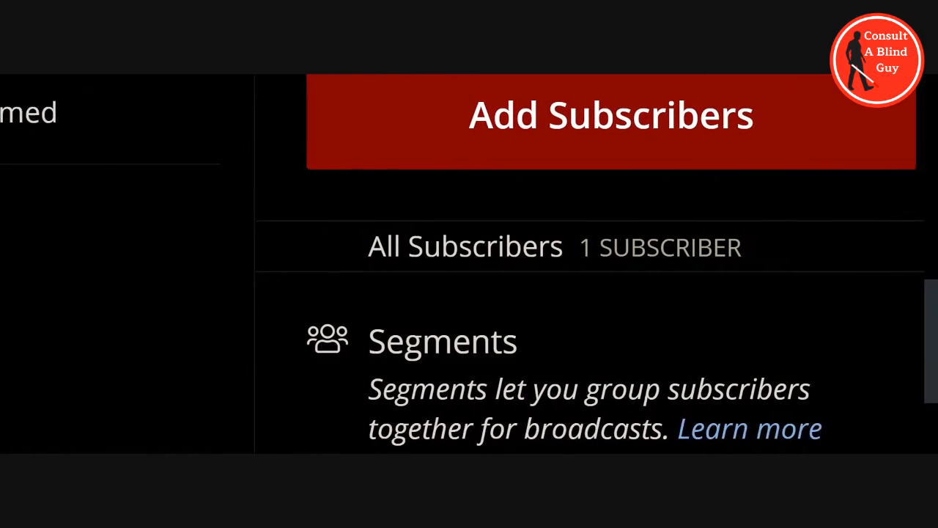
scroll(down, 3)
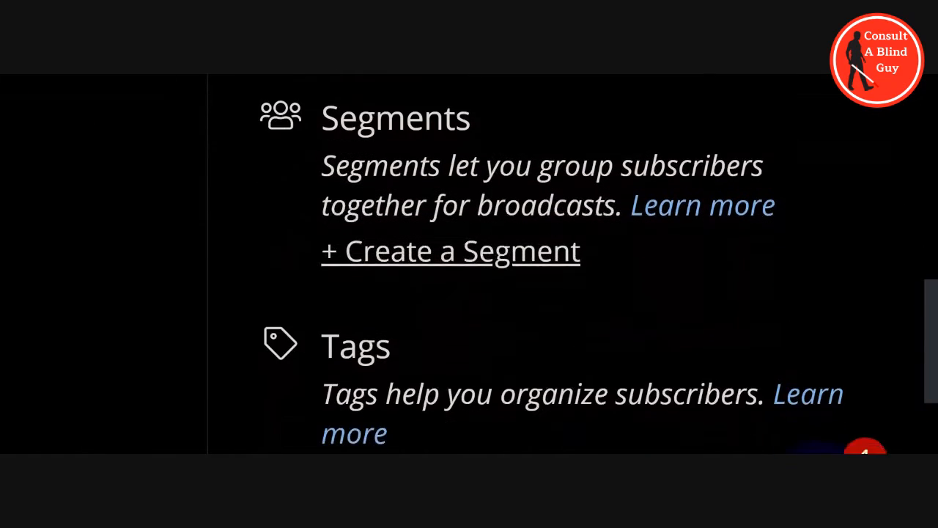
scroll(down, 3)
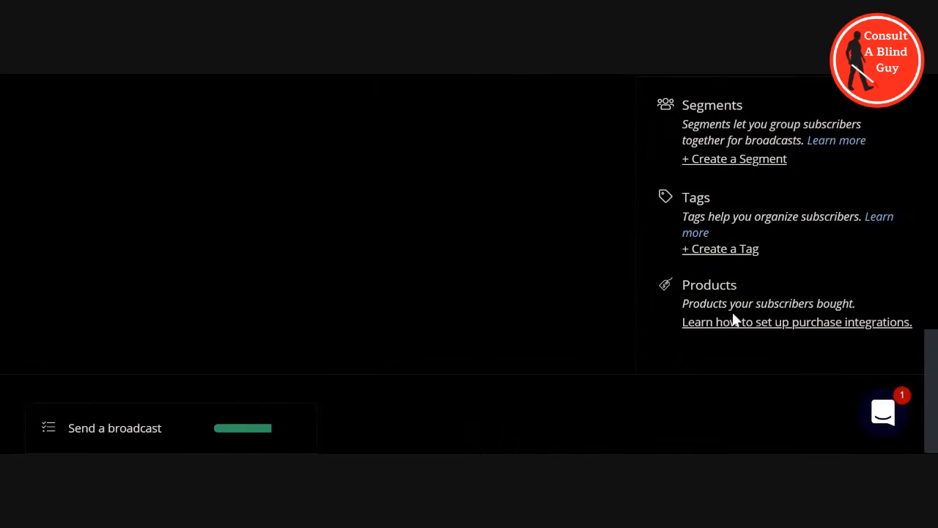
mouse_move(755, 255)
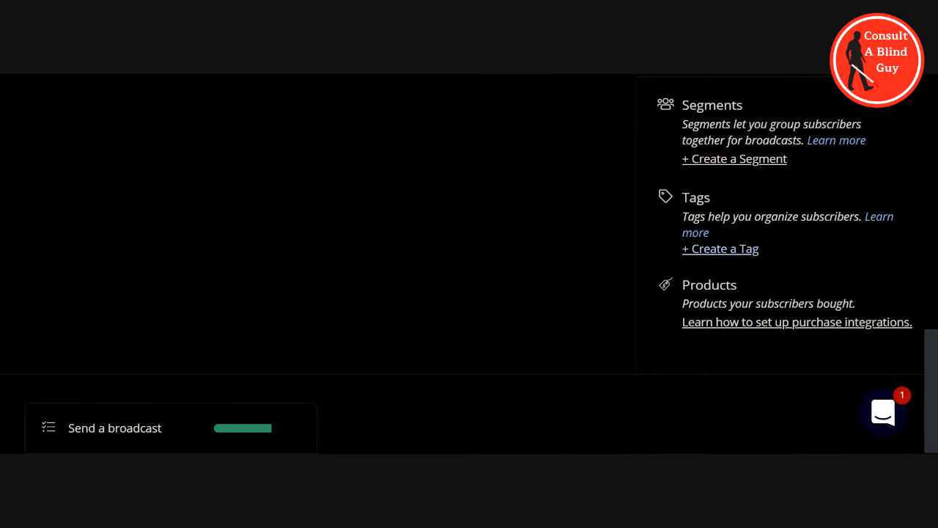
click(720, 248)
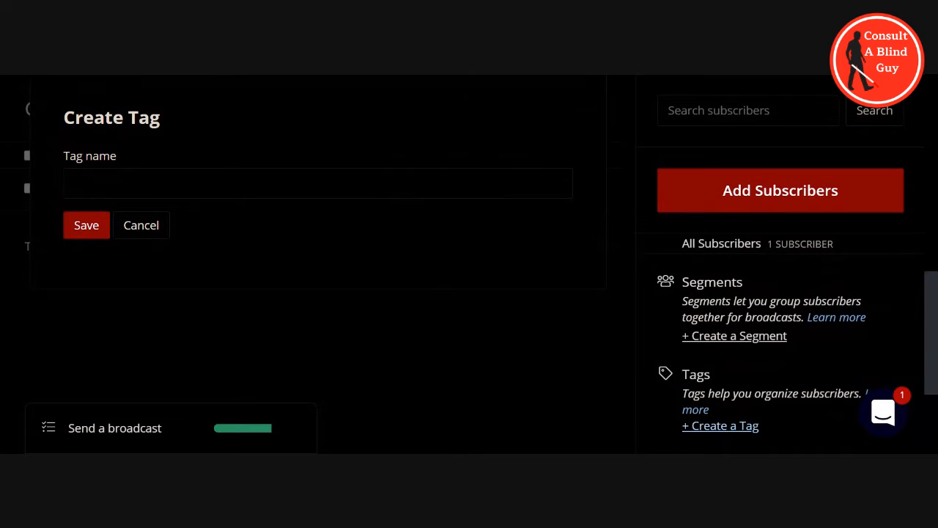
scroll(up, 3)
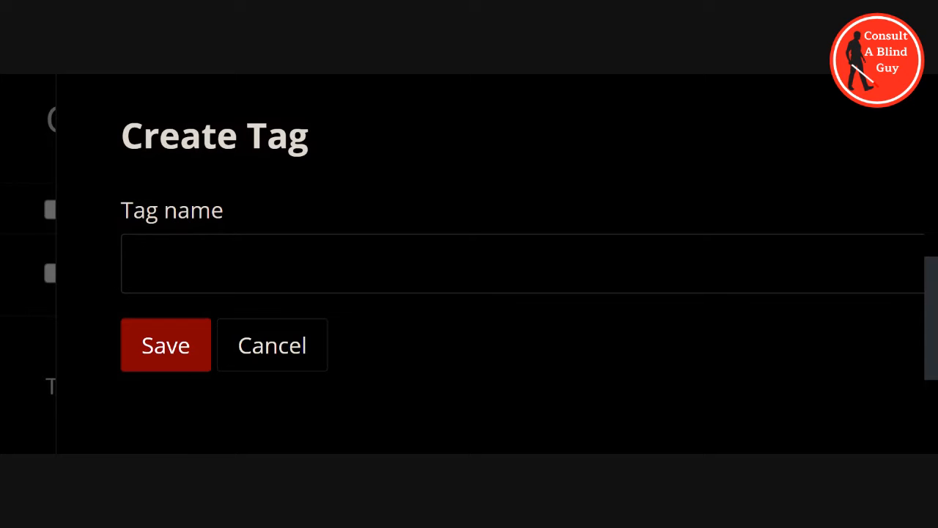
text(Con)
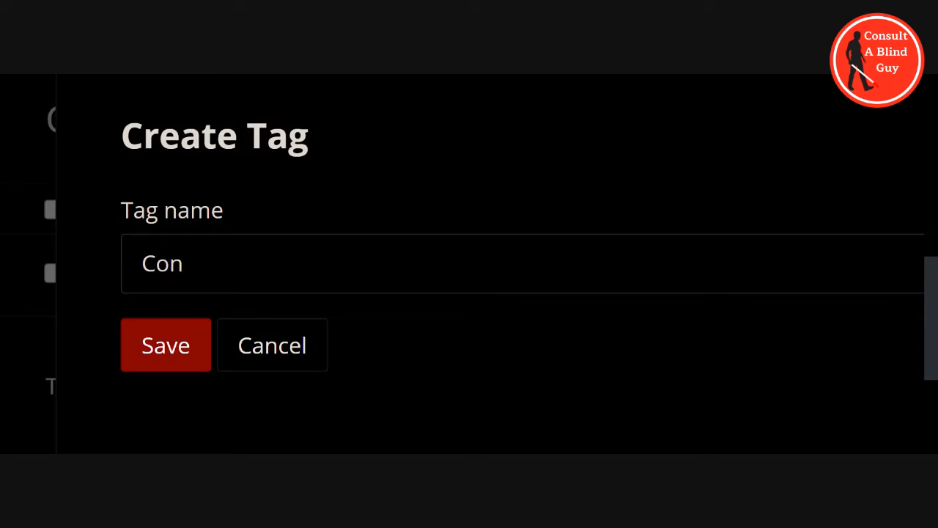
text(gregat)
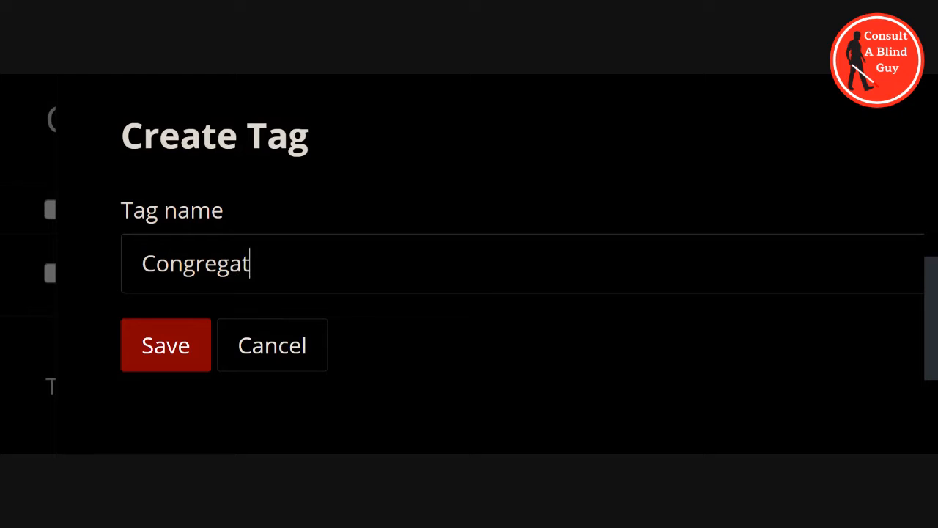
text(ion)
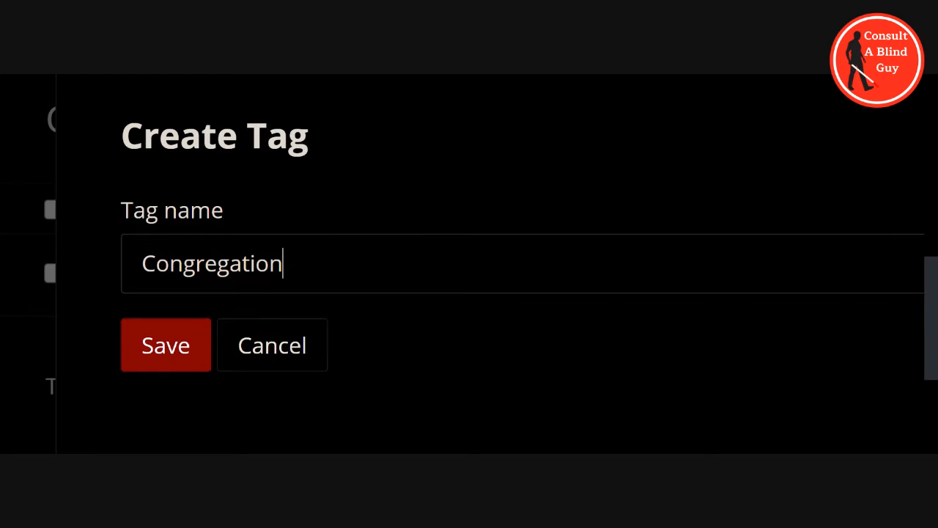
mouse_move(165, 355)
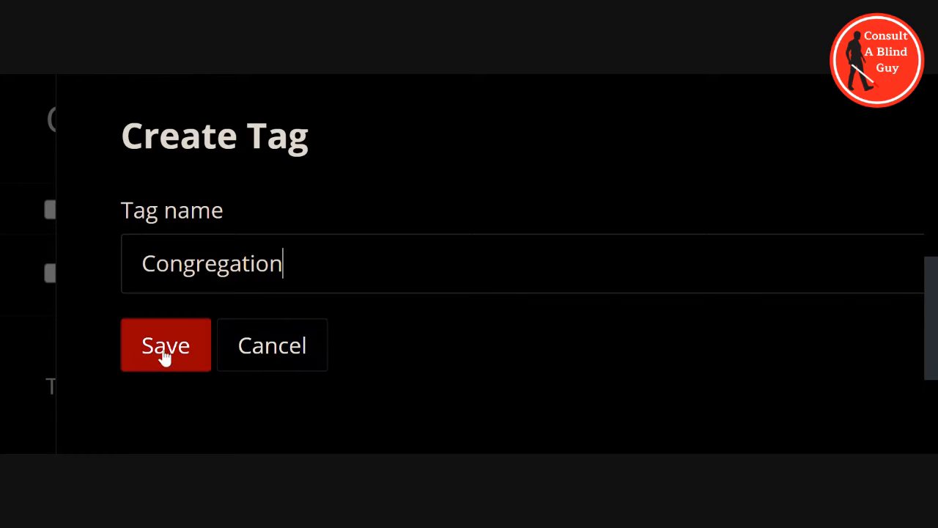
click(166, 344)
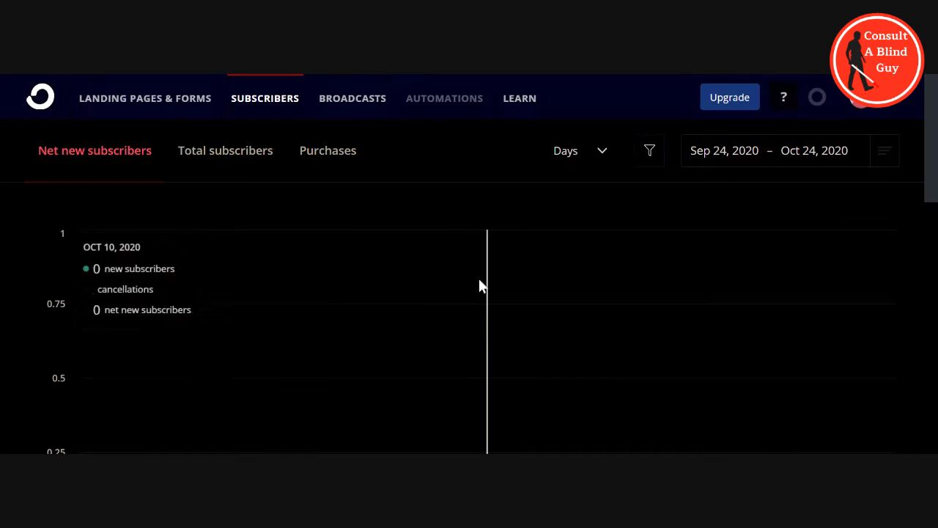
mouse_move(420, 315)
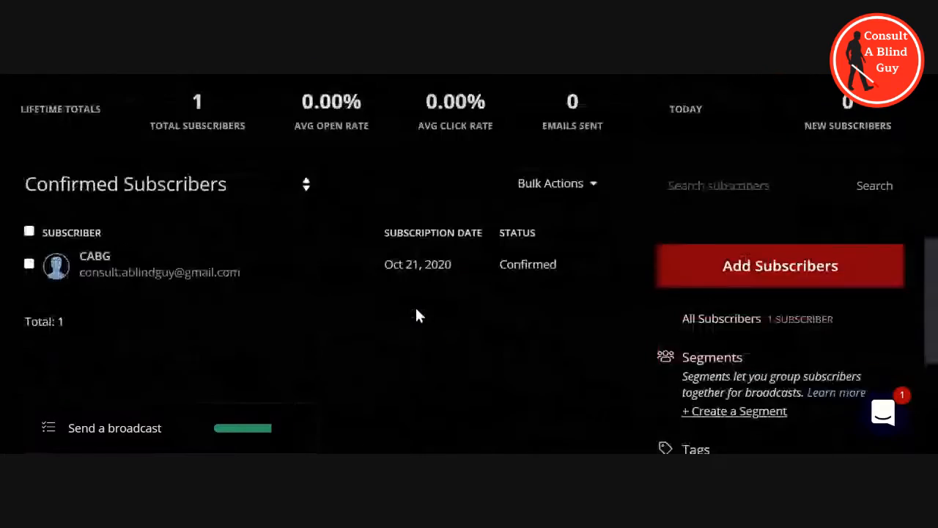
Step: Tick the select-all checkbox to select the single confirmed subscriber
scroll(down, 3)
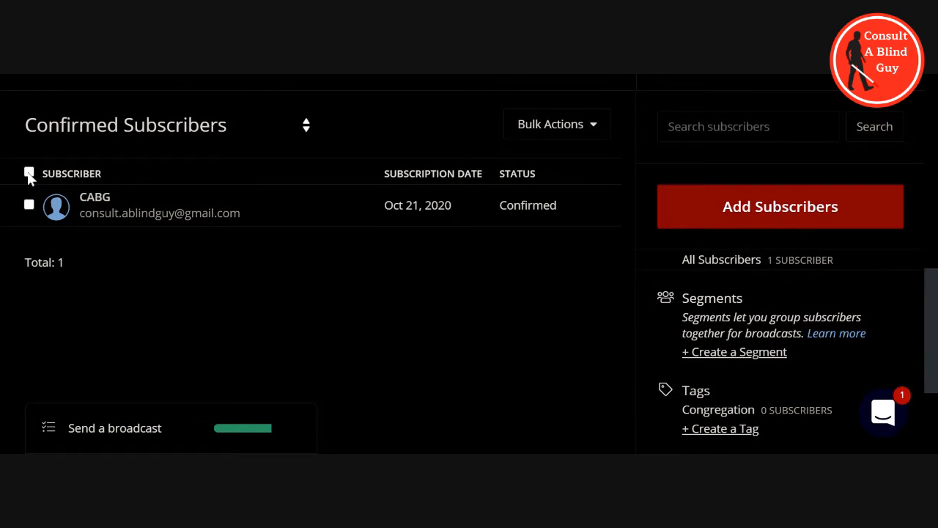
click(29, 174)
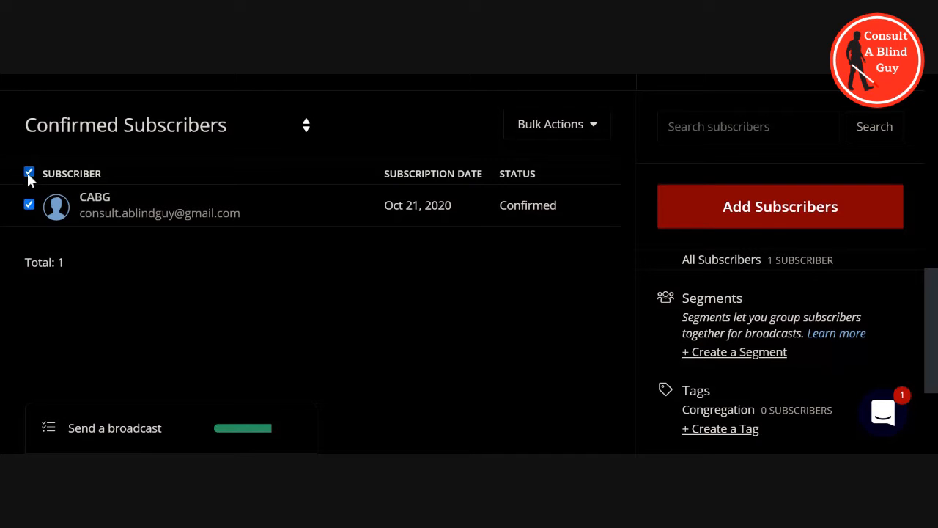
mouse_move(119, 271)
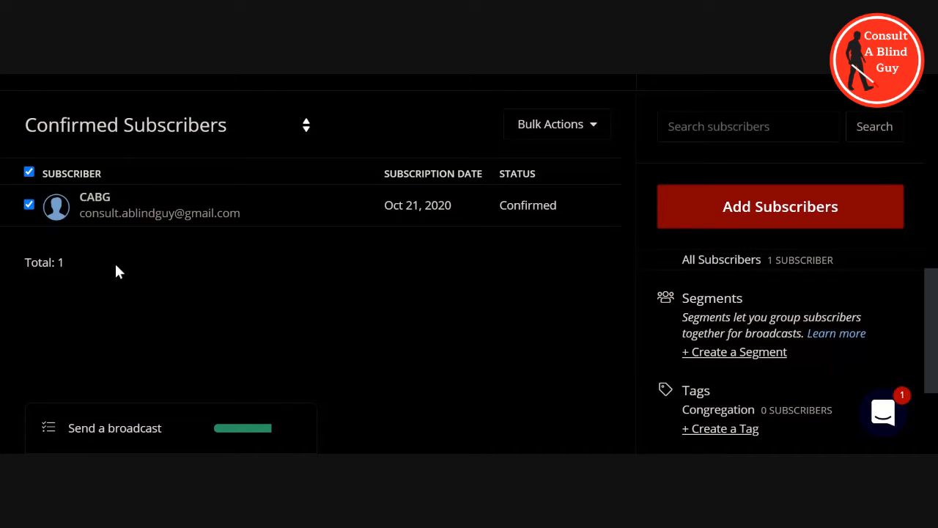
scroll(up, 3)
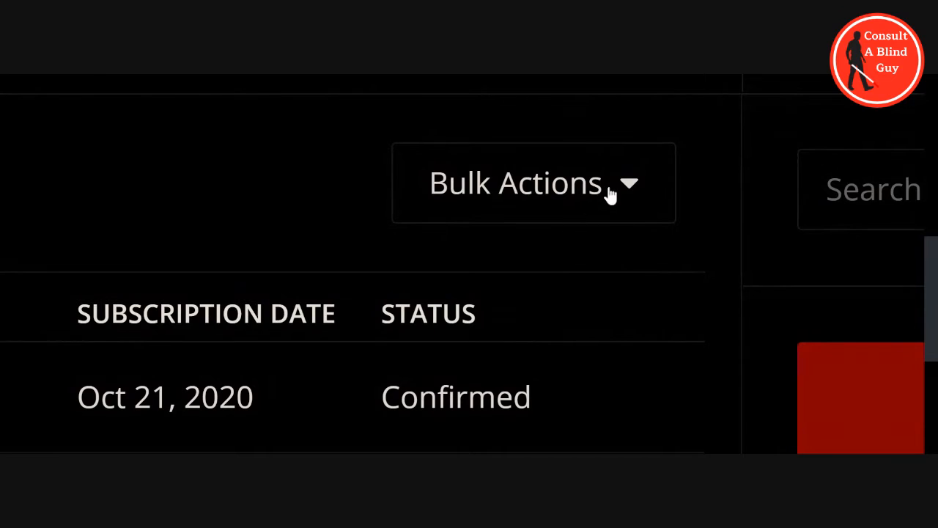
Step: Tag the selected subscriber with Congregation through Bulk Actions > Add a Tag
click(534, 183)
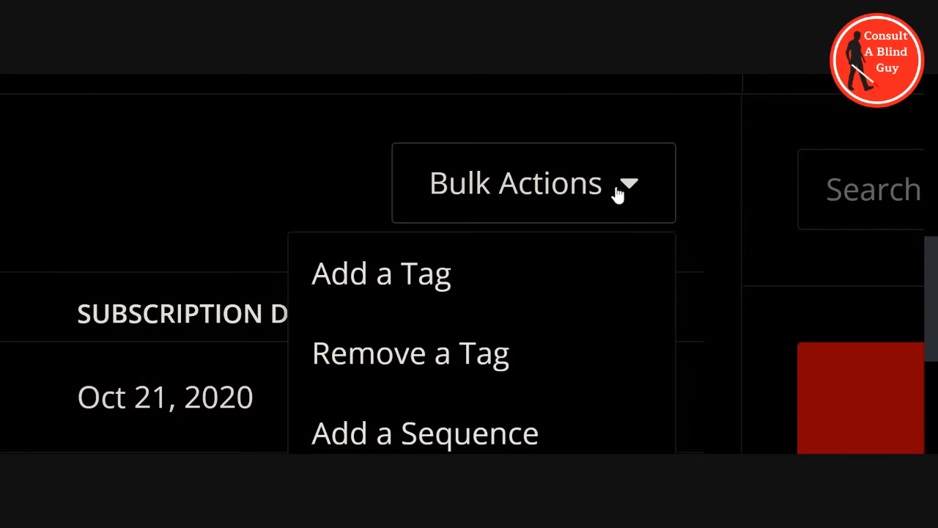
mouse_move(468, 278)
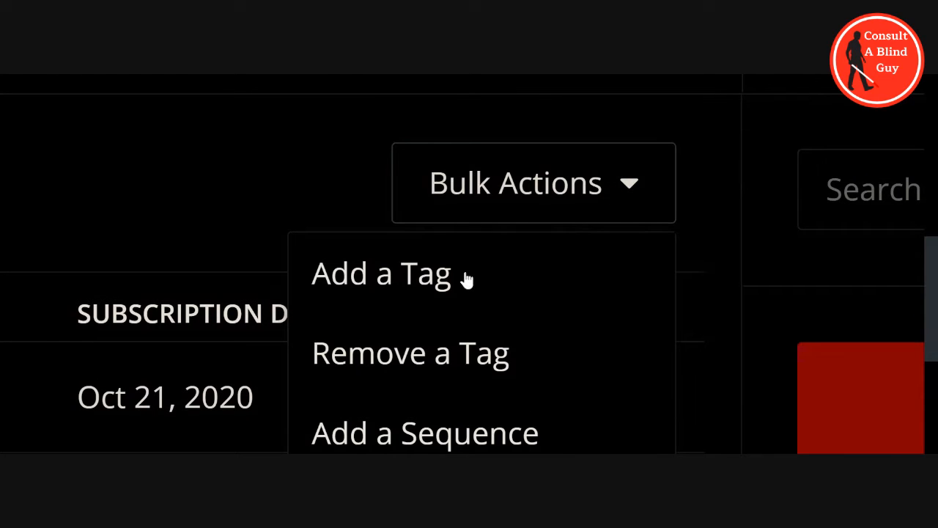
mouse_move(436, 279)
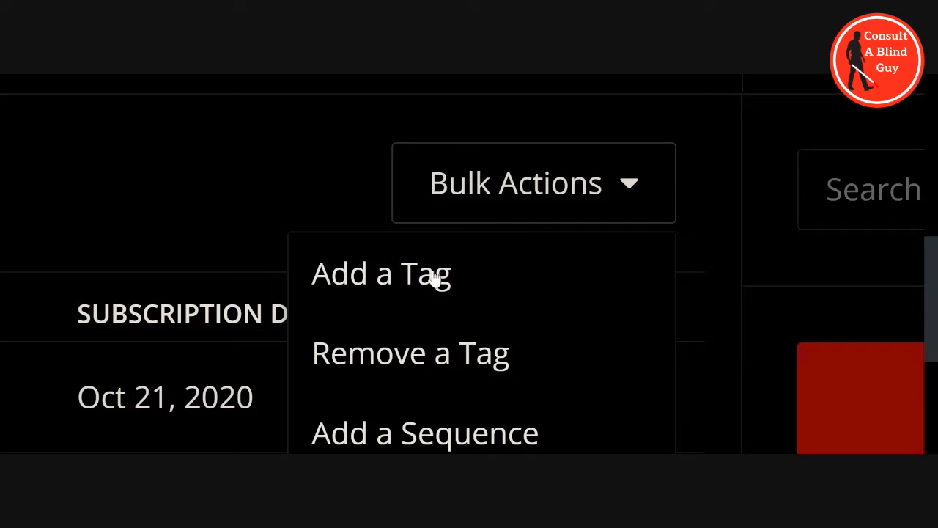
click(381, 272)
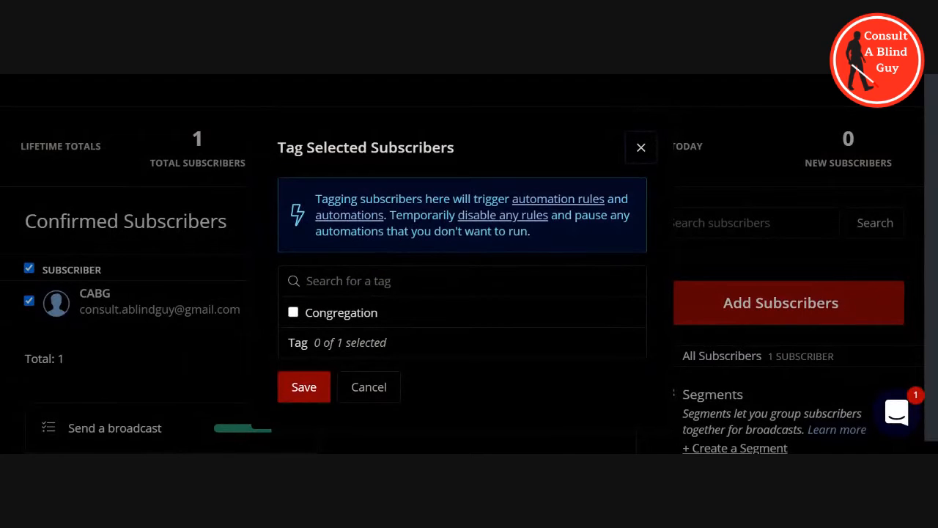
mouse_move(295, 314)
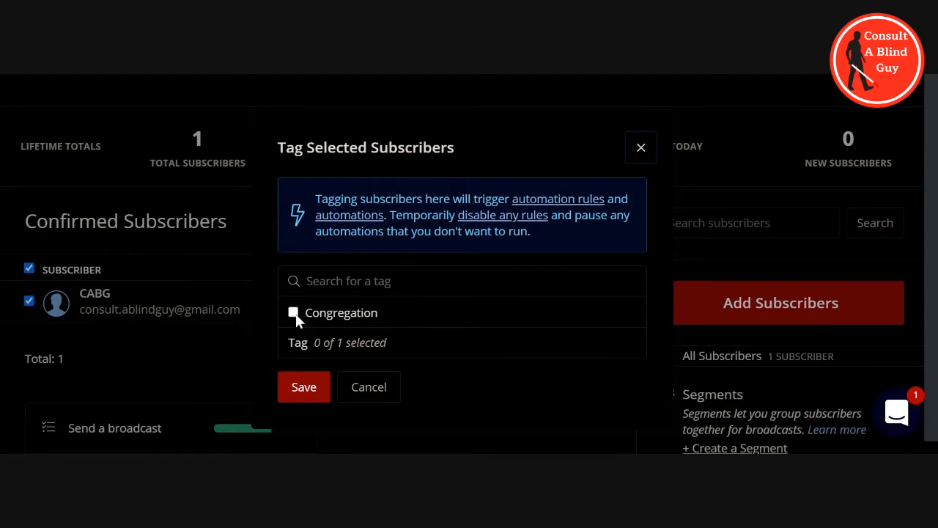
click(293, 312)
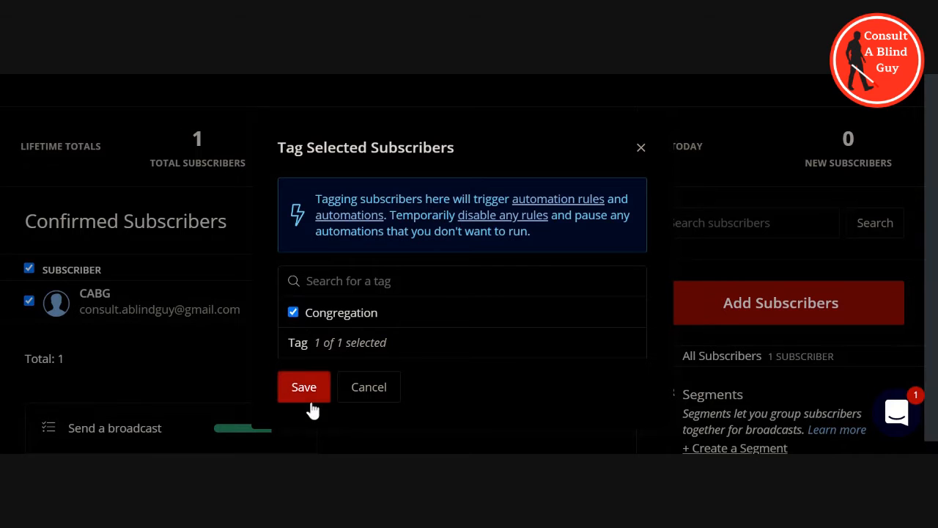
click(303, 386)
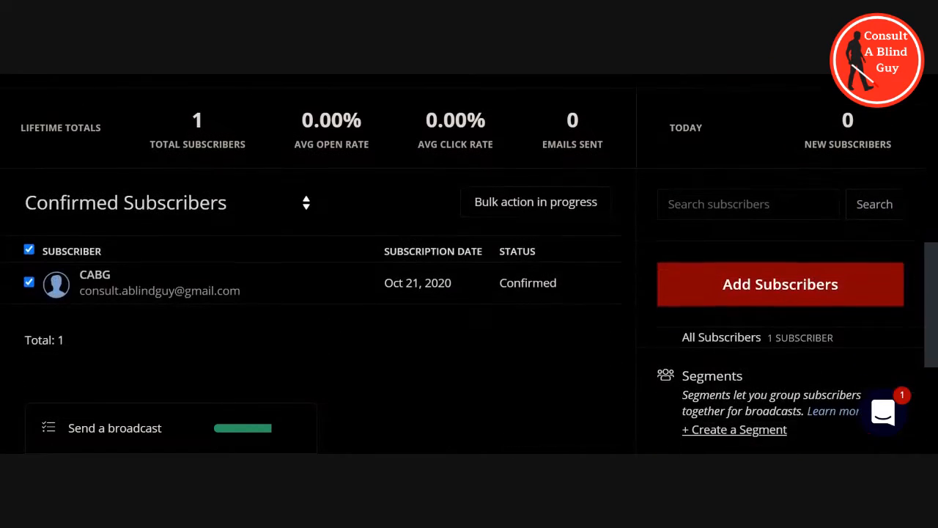
Step: Scroll the refreshed page to confirm the Congregation tag shows 1 subscriber
scroll(down, 3)
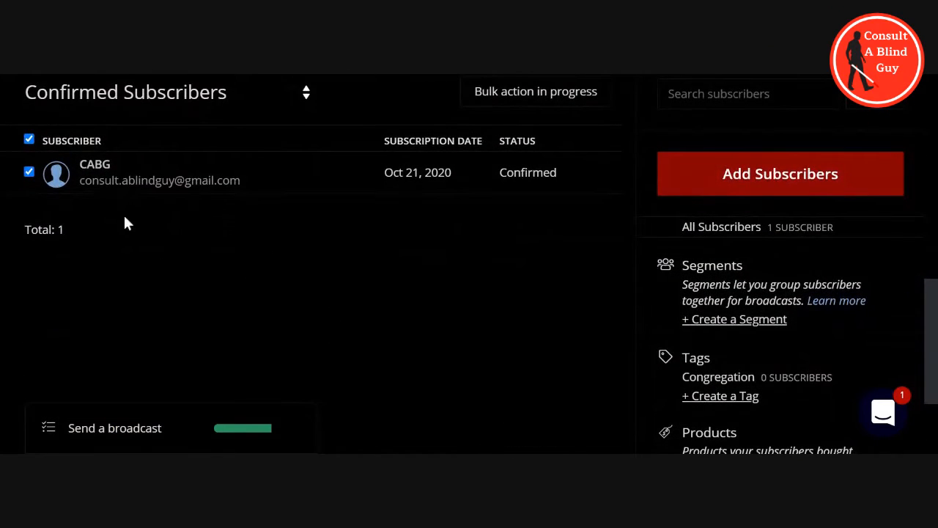
mouse_move(608, 427)
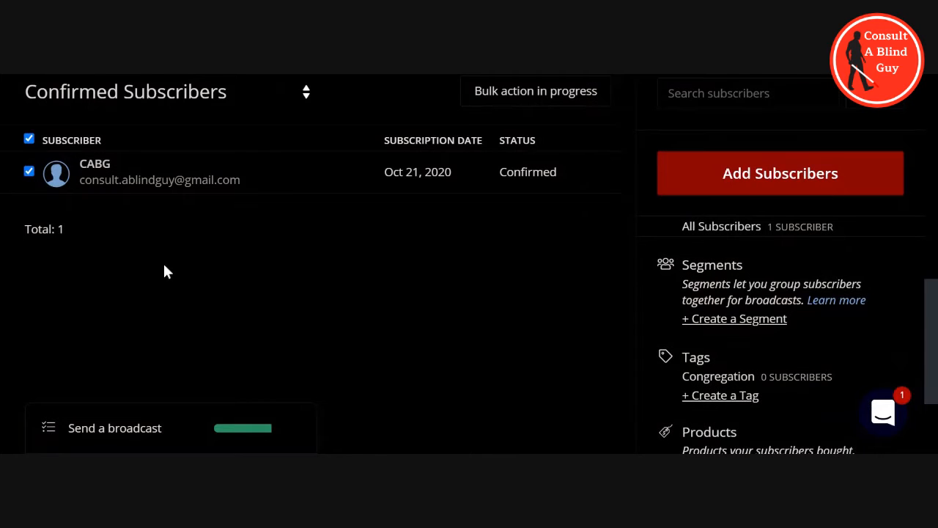
scroll(up, 3)
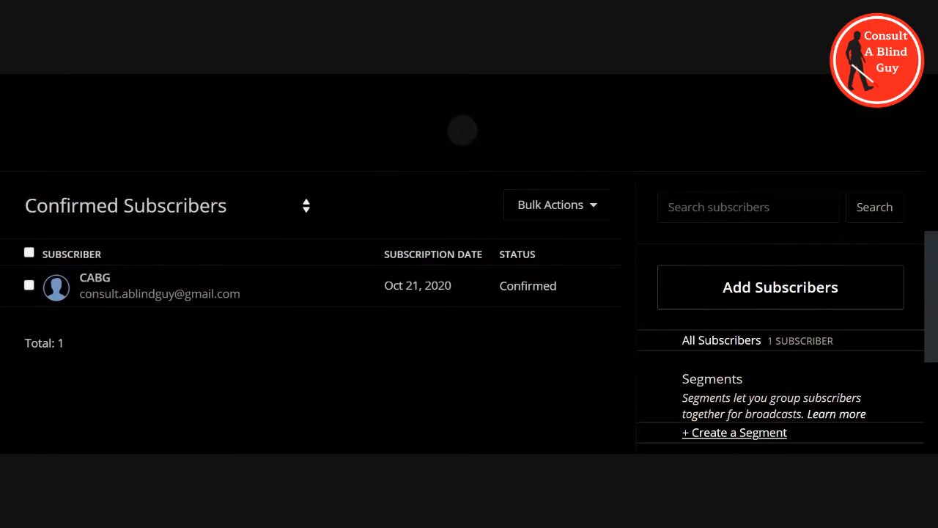
scroll(up, 3)
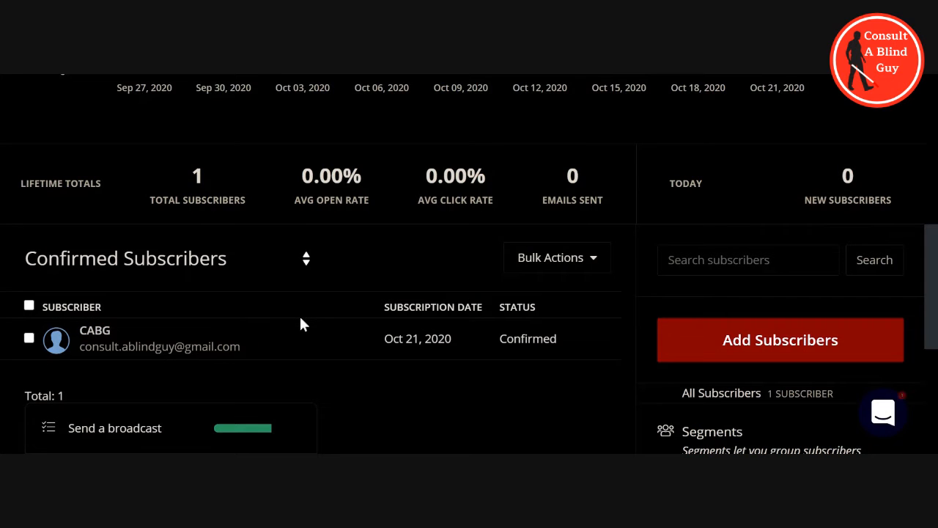
scroll(down, 3)
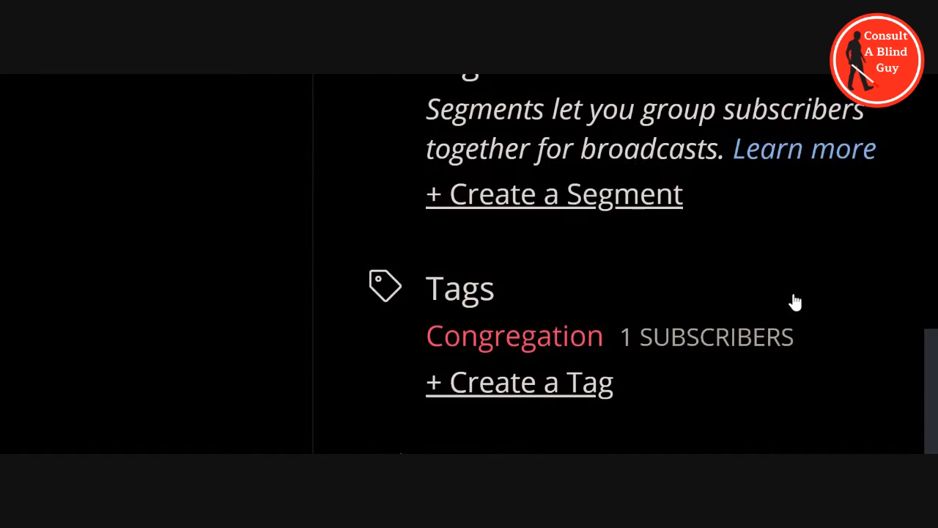
scroll(up, 3)
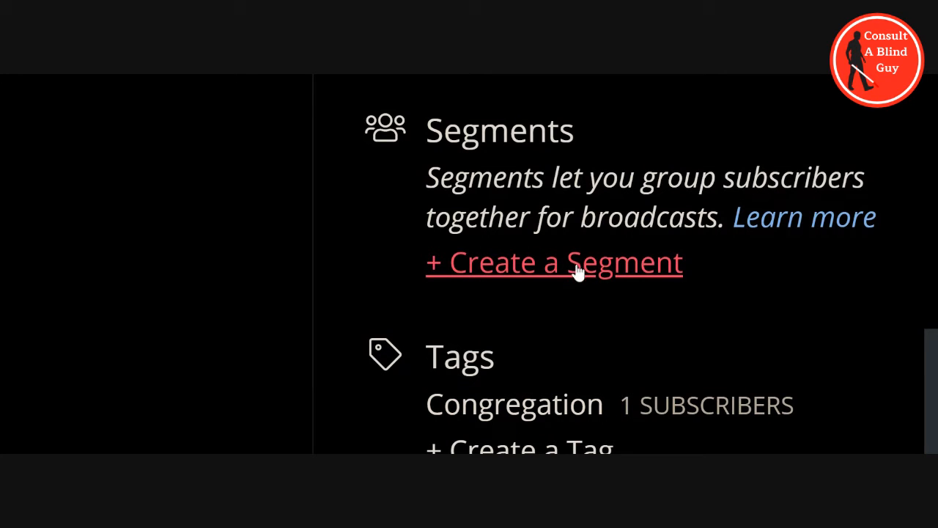
Step: Start a new segment and enter 'Congregation' as its name
click(554, 262)
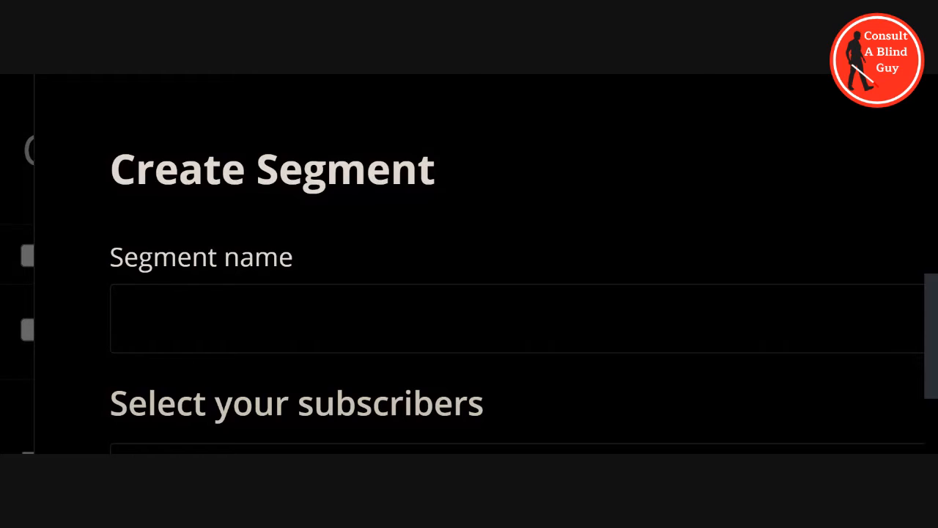
click(513, 318)
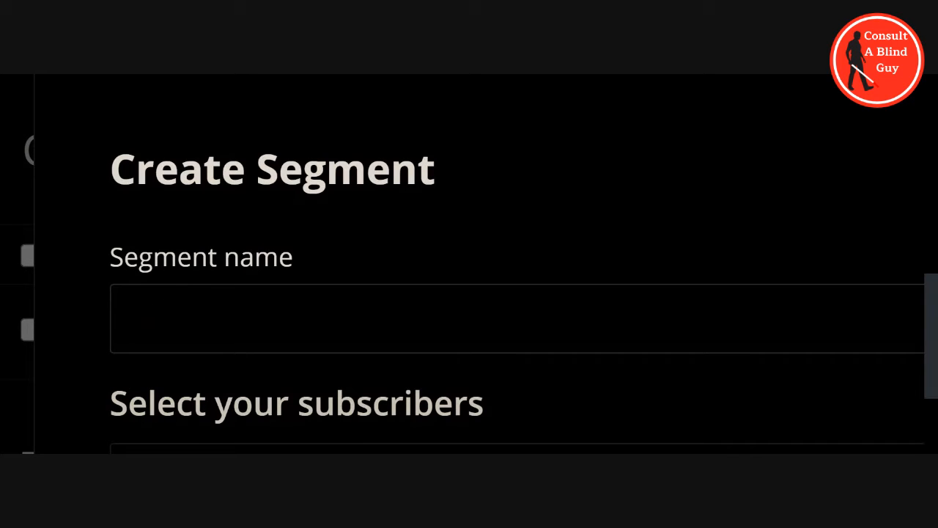
text(Congr)
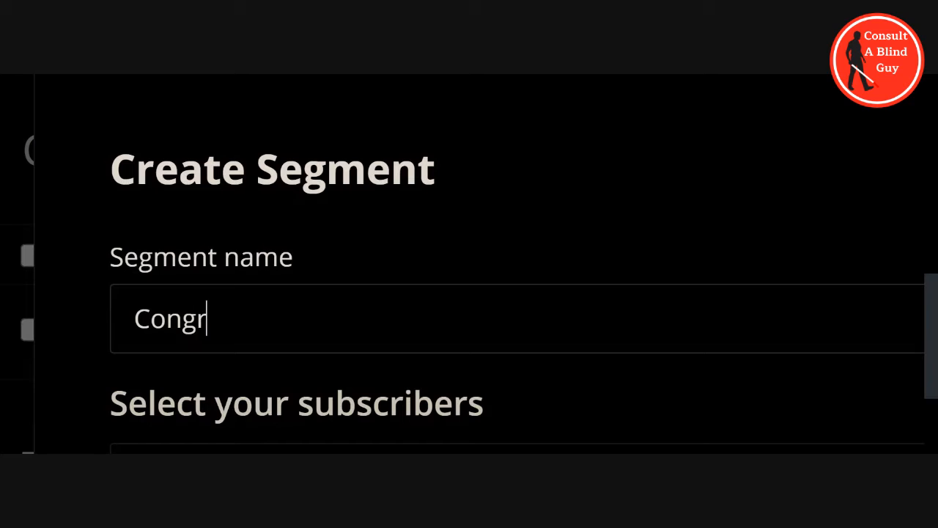
text(e)
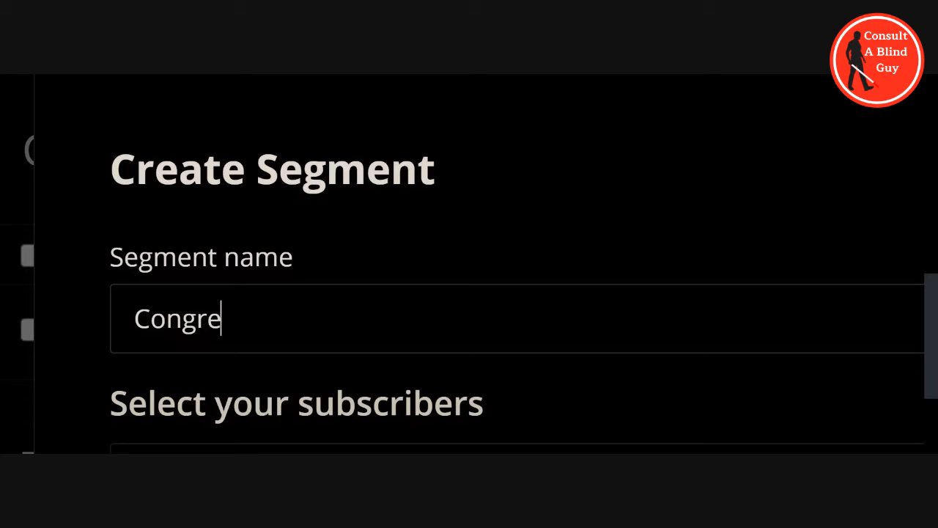
text(gation)
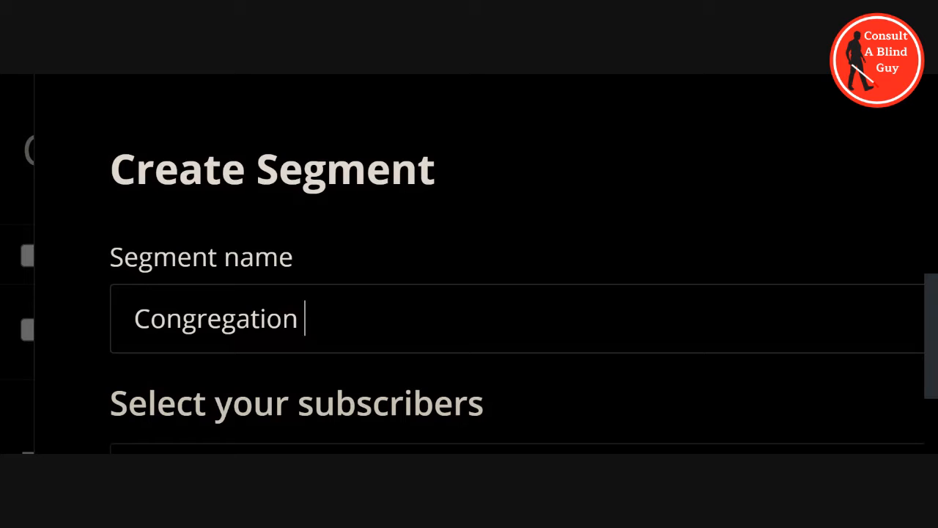
scroll(down, 3)
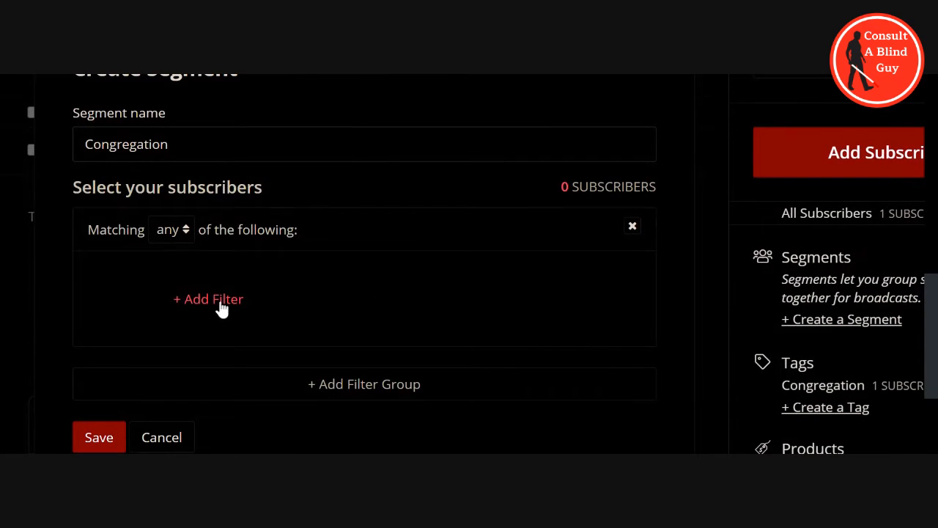
mouse_move(222, 308)
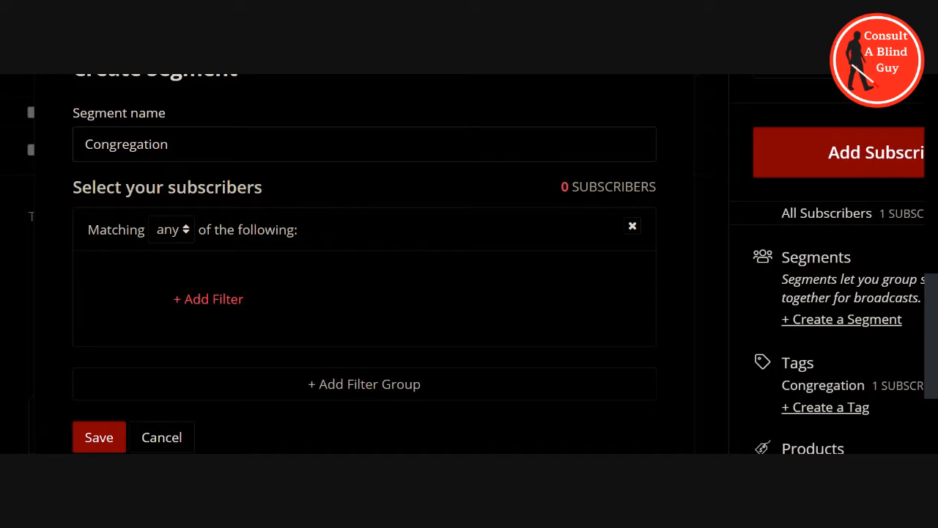
Step: Add a 'Subscribed to' tags filter selecting the Congregation tag
click(208, 299)
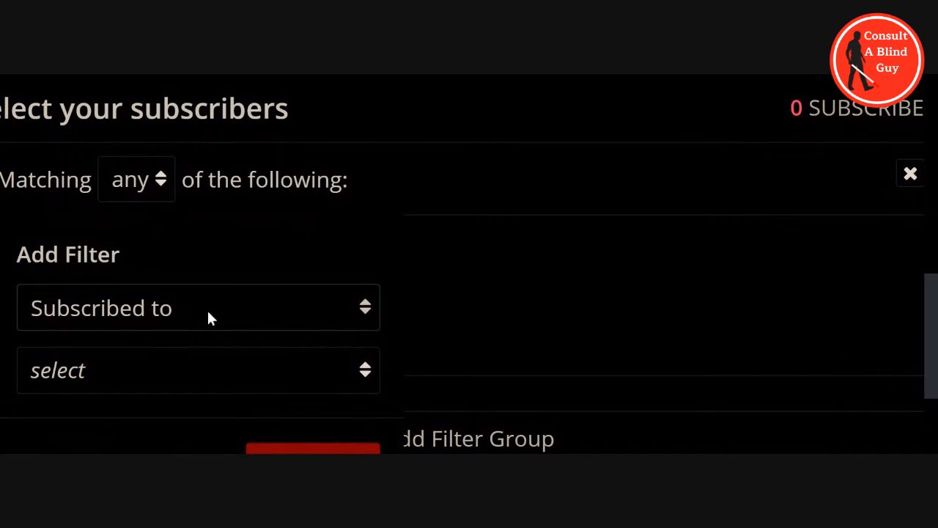
mouse_move(251, 319)
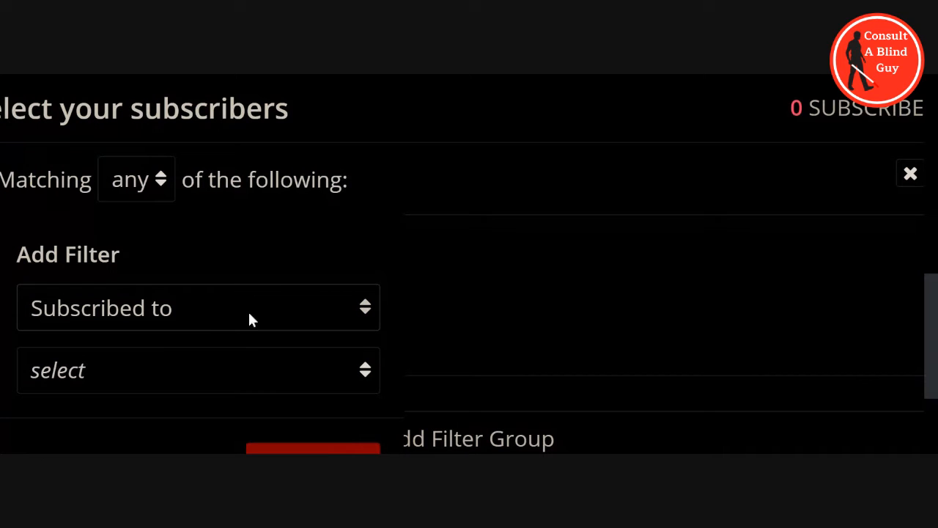
mouse_move(228, 332)
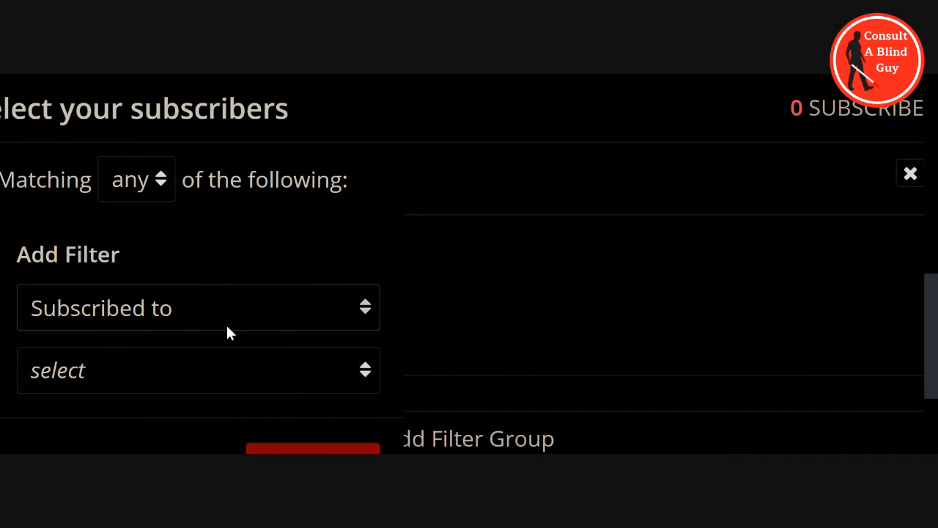
scroll(down, 3)
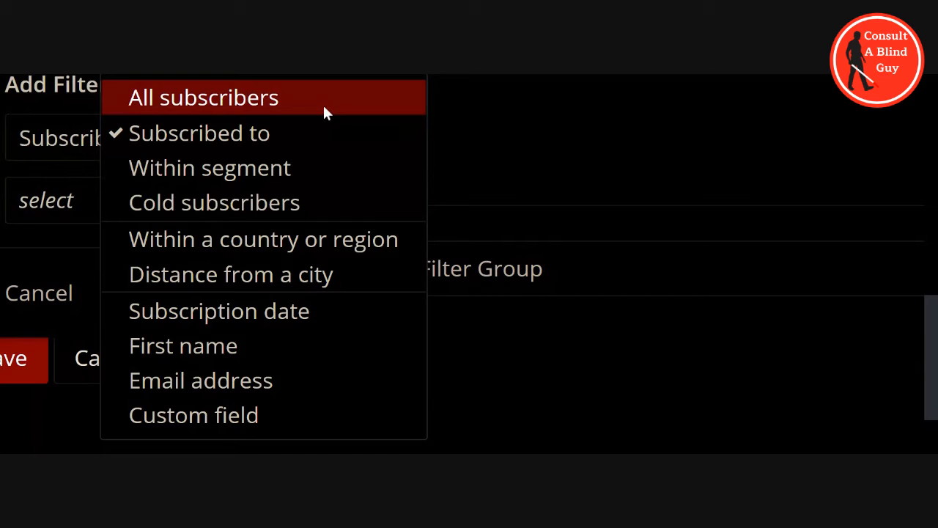
mouse_move(319, 138)
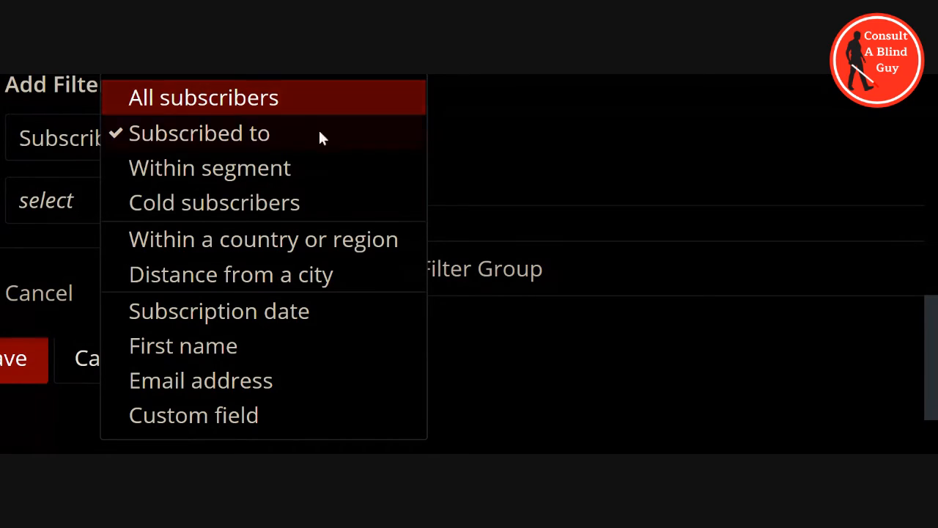
mouse_move(321, 169)
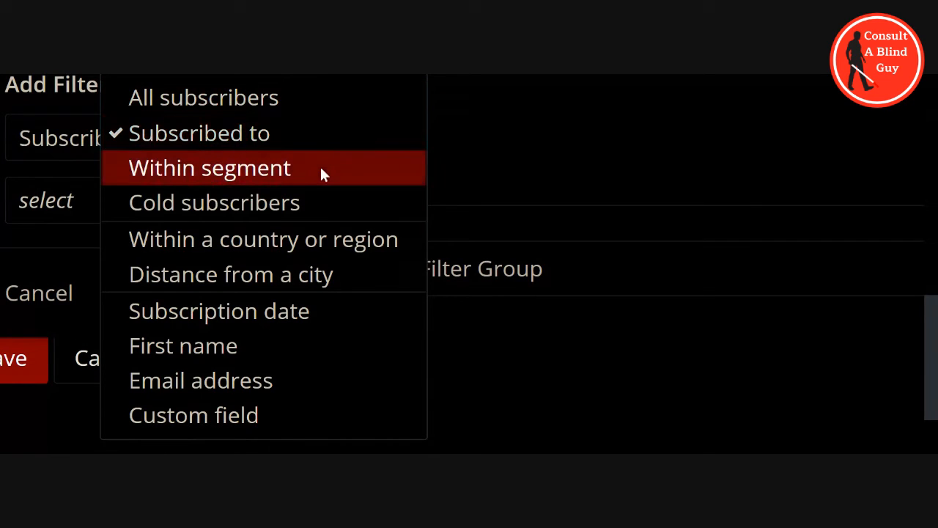
mouse_move(322, 209)
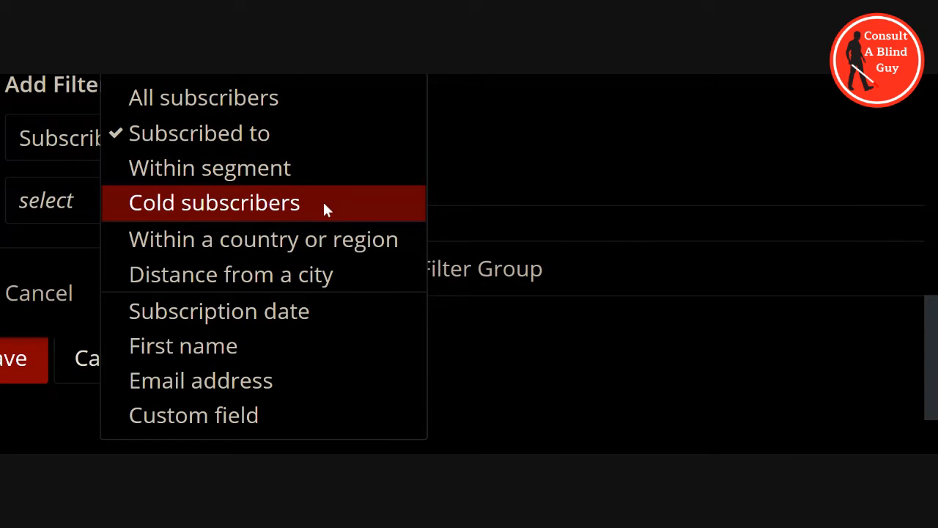
mouse_move(338, 257)
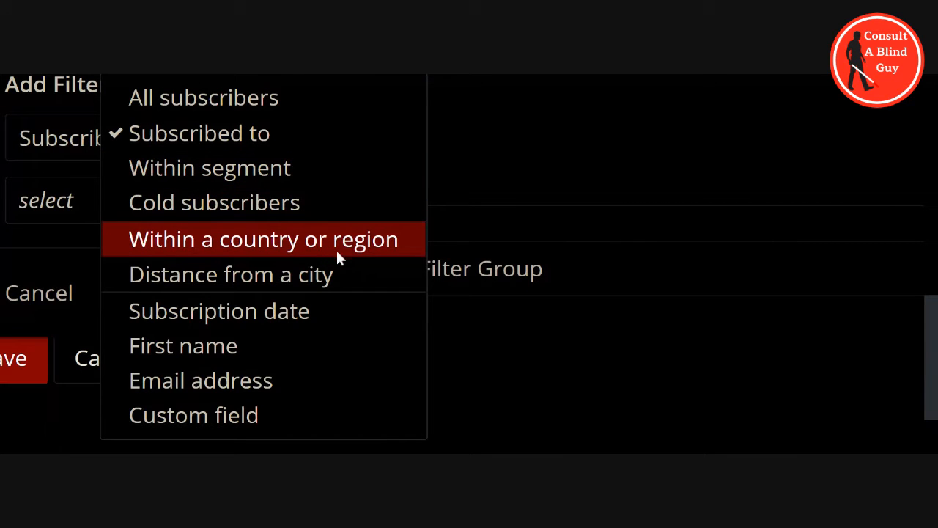
mouse_move(337, 299)
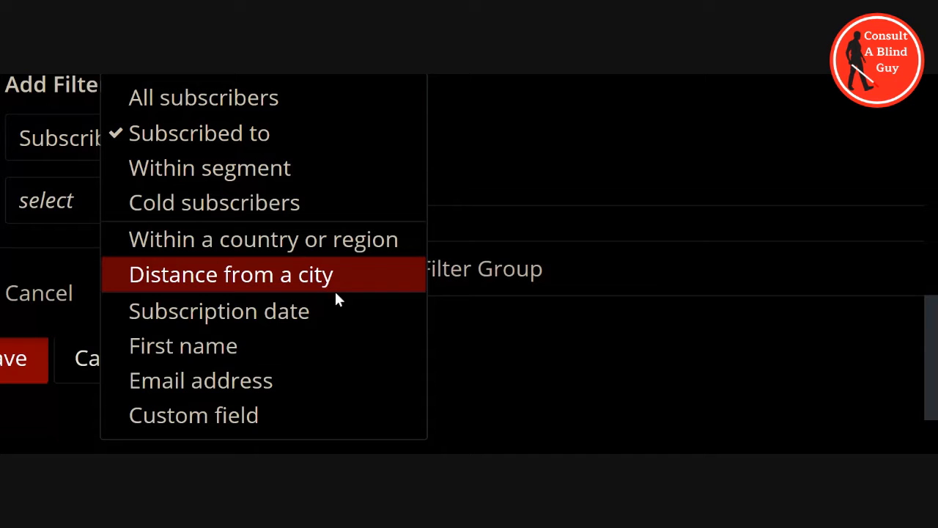
mouse_move(326, 323)
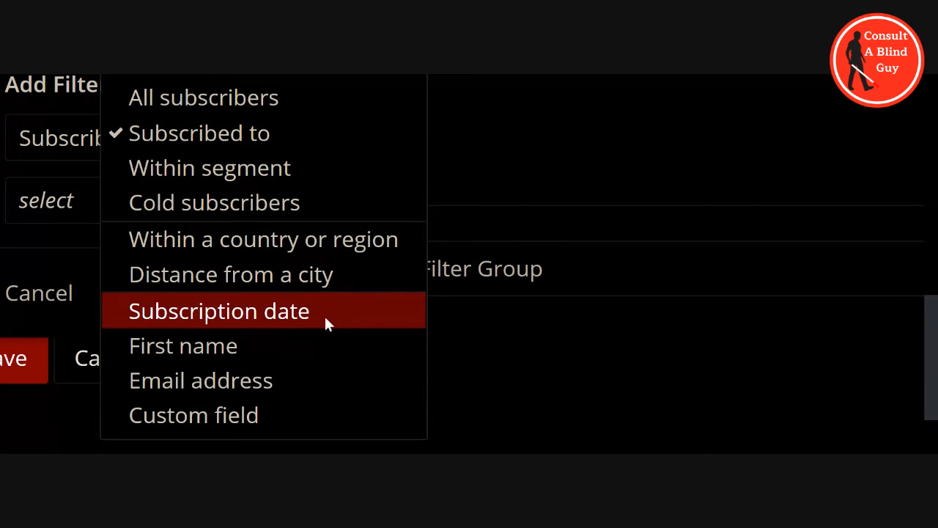
mouse_move(311, 380)
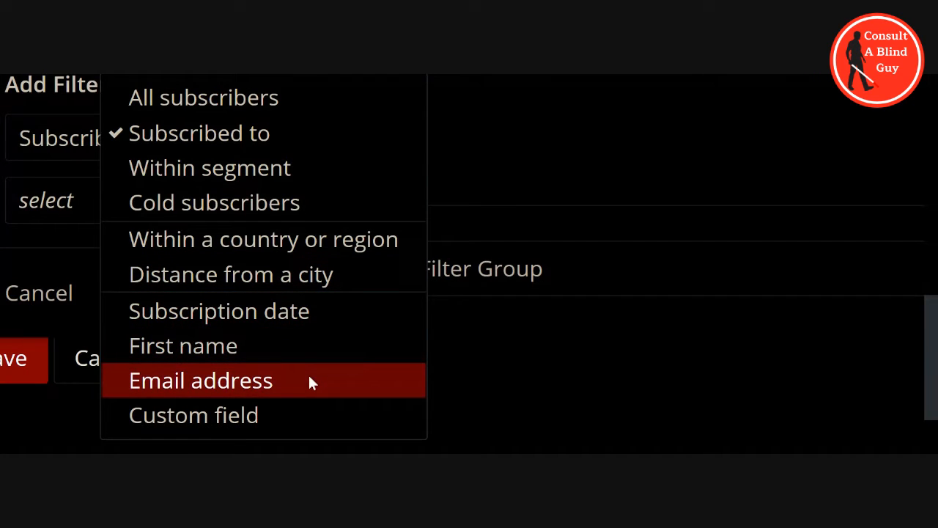
mouse_move(359, 299)
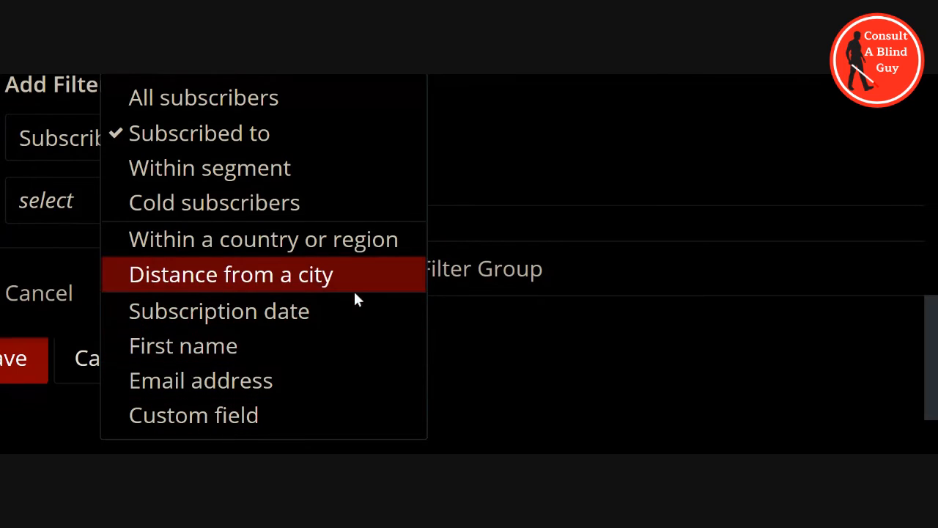
click(200, 132)
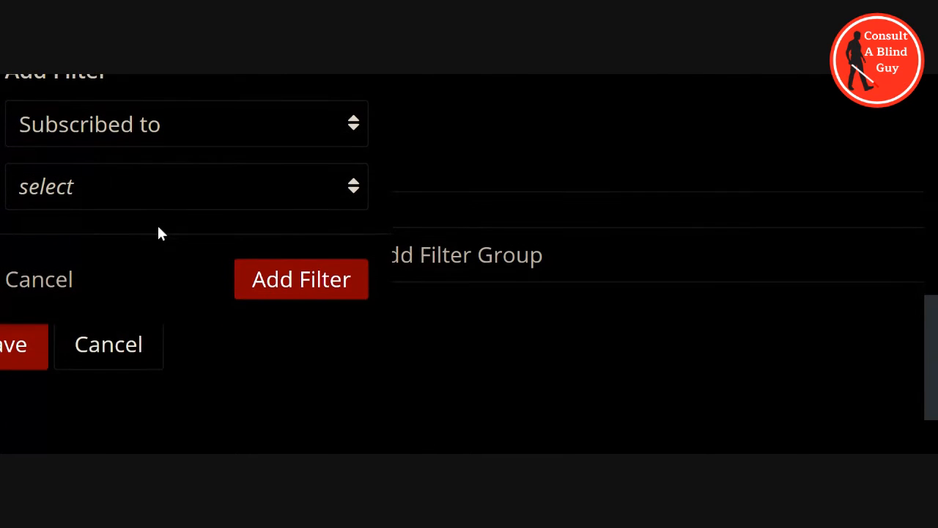
click(183, 186)
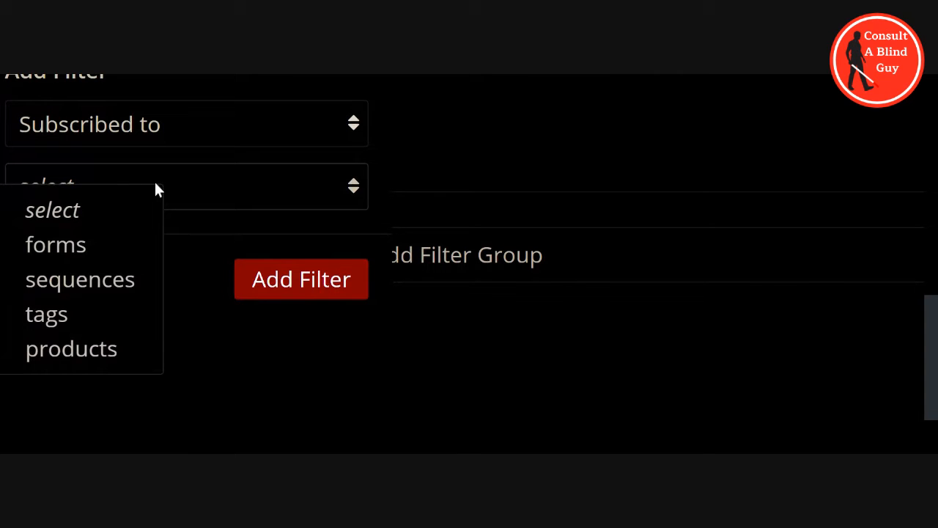
mouse_move(69, 319)
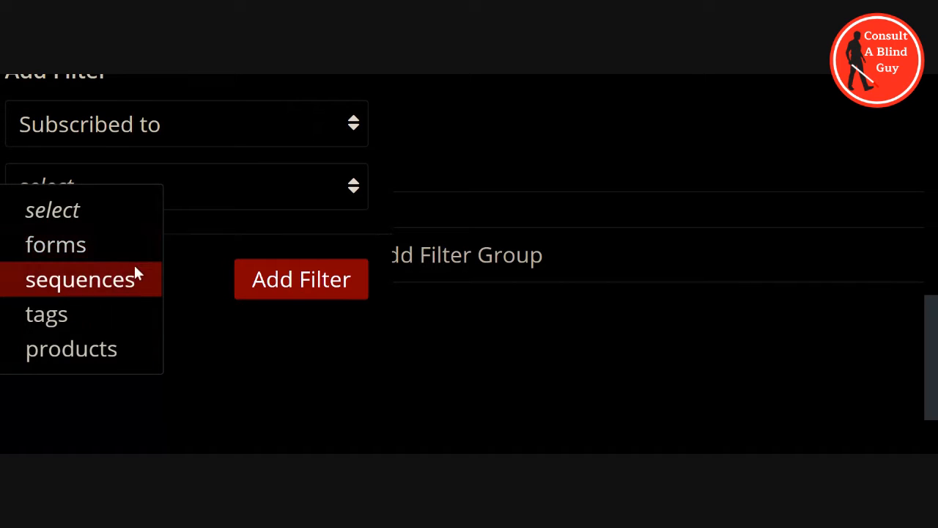
mouse_move(71, 348)
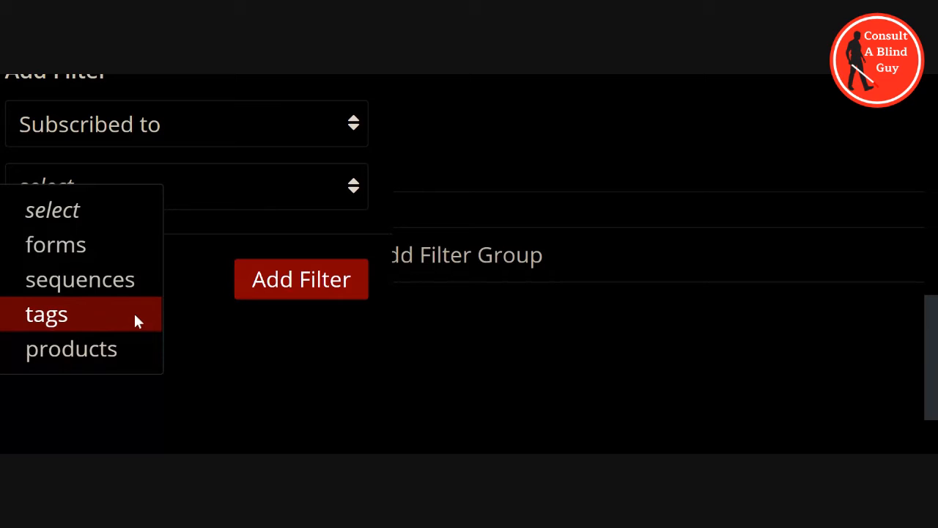
click(46, 314)
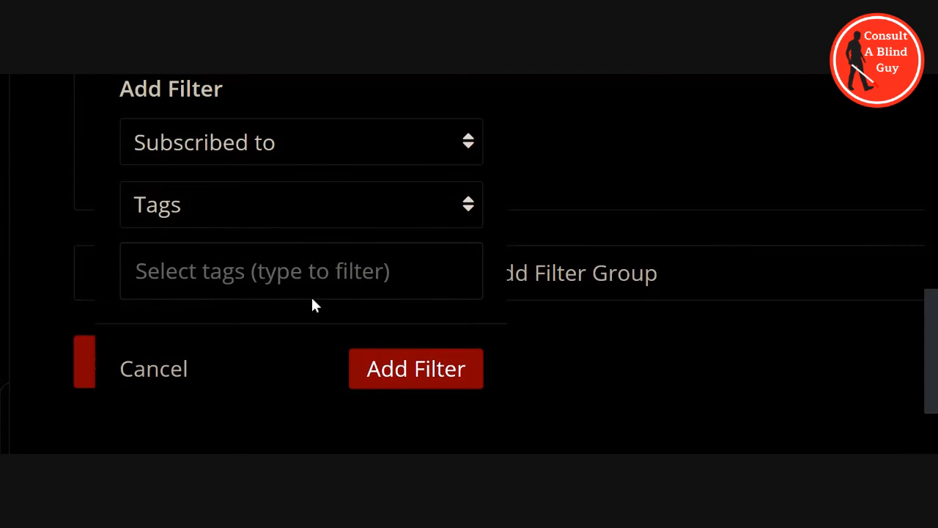
mouse_move(350, 304)
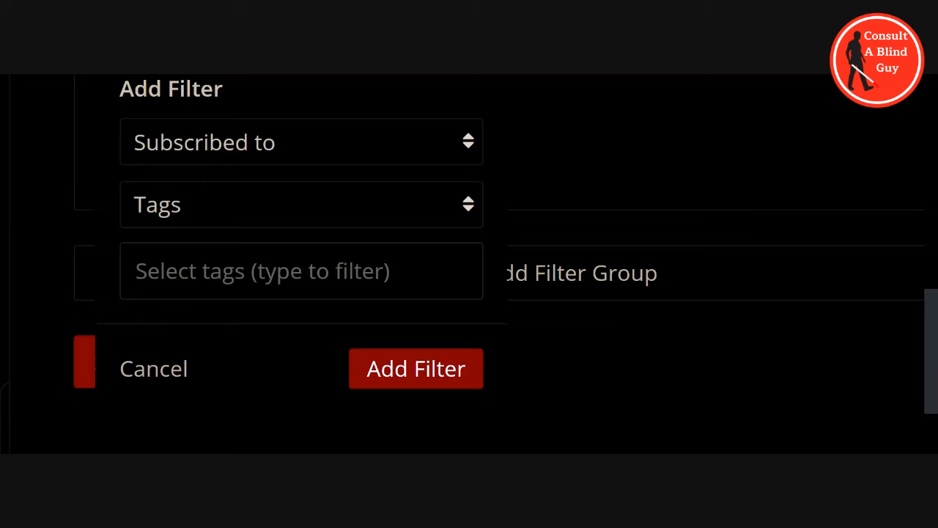
click(300, 270)
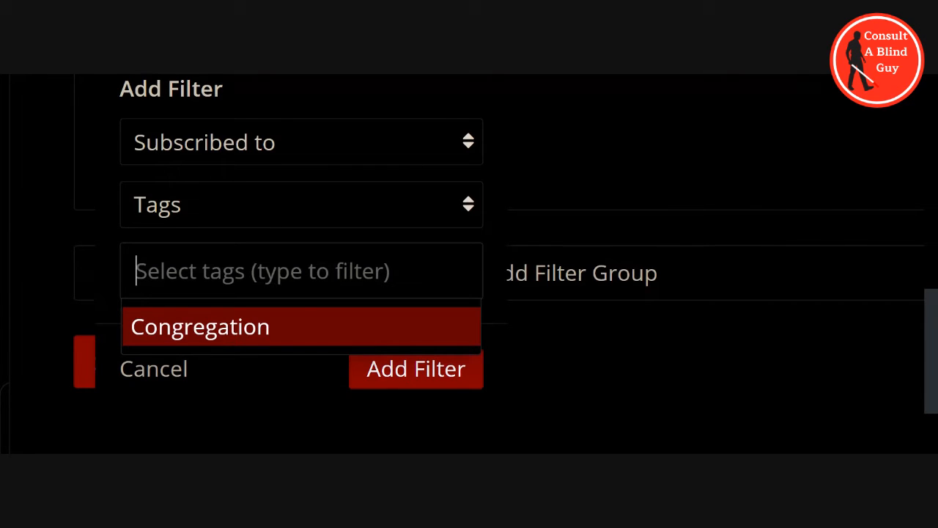
mouse_move(264, 330)
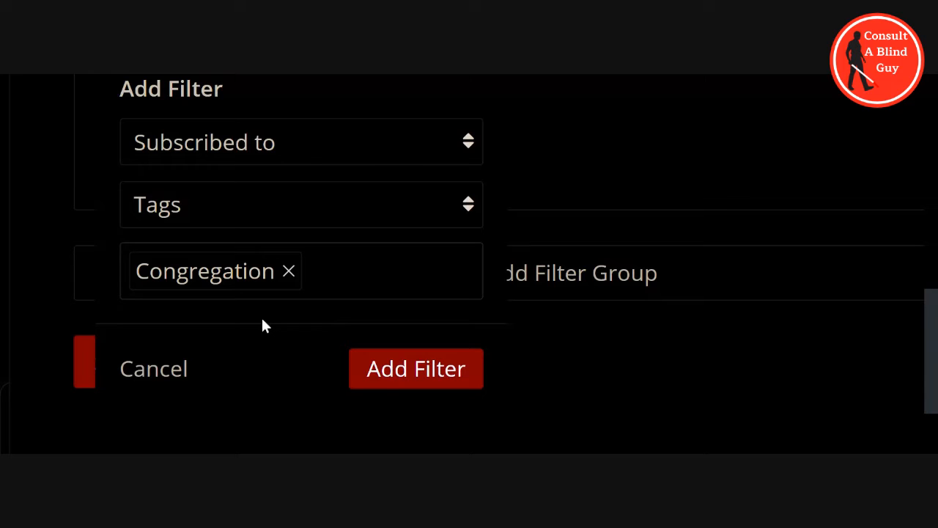
click(415, 368)
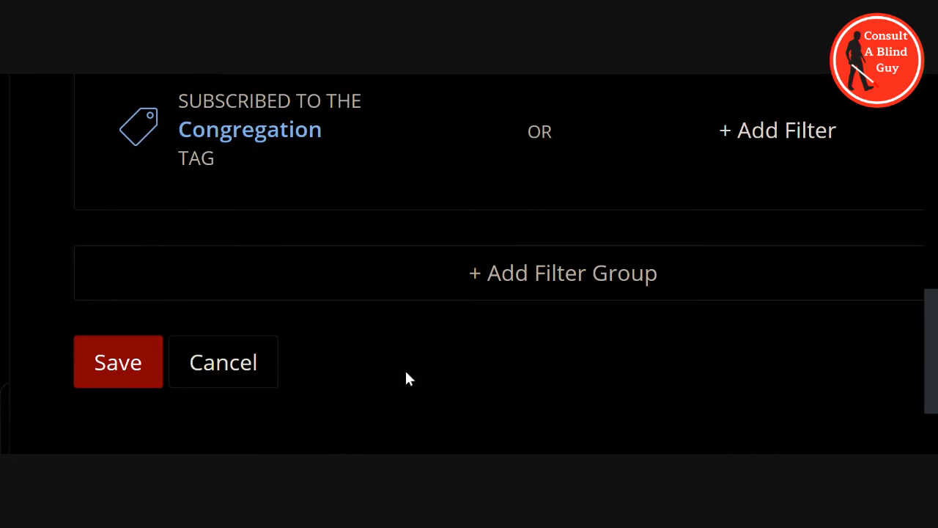
mouse_move(428, 446)
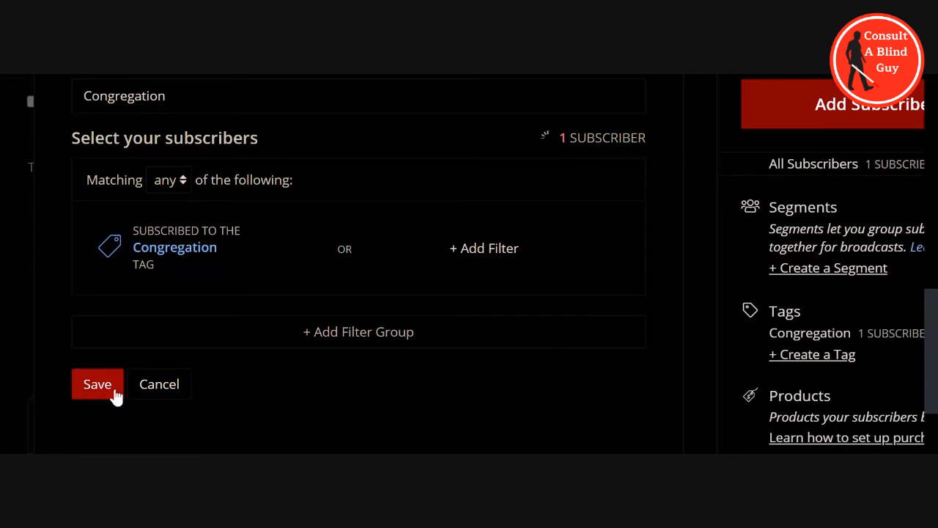
Step: Save the Congregation segment, which matches 1 subscriber
click(97, 383)
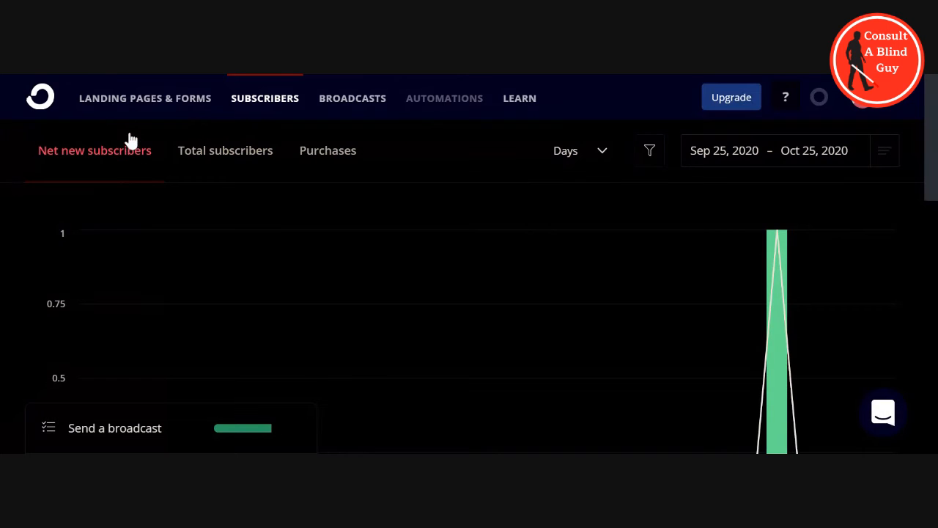
mouse_move(110, 80)
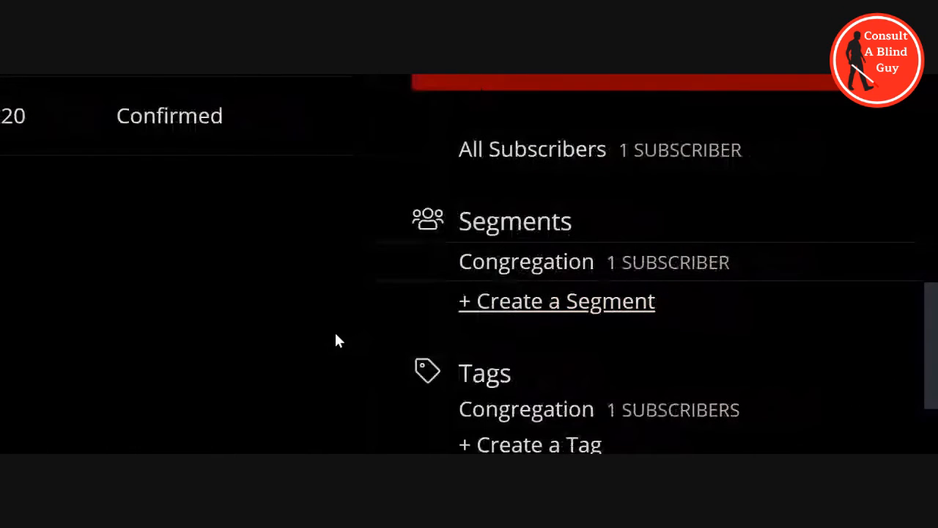
scroll(down, 3)
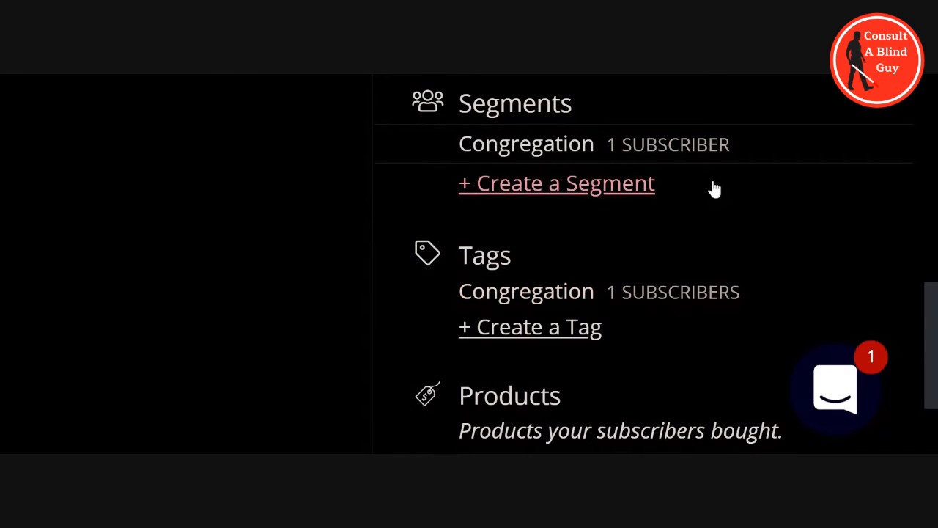
mouse_move(711, 248)
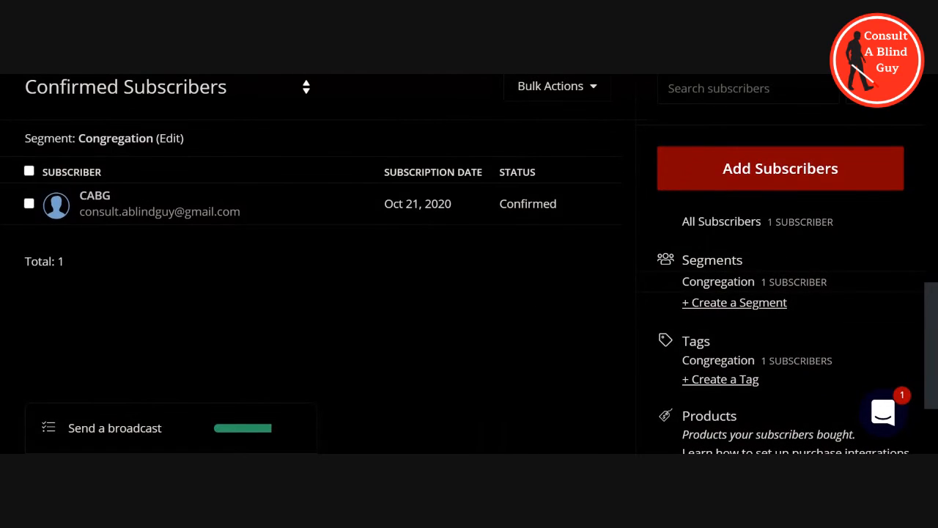
scroll(up, 3)
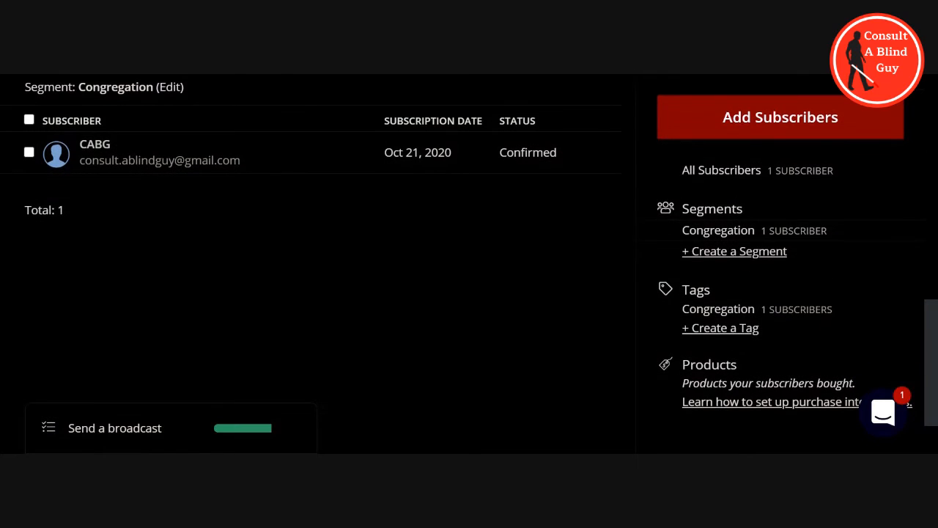
mouse_move(581, 346)
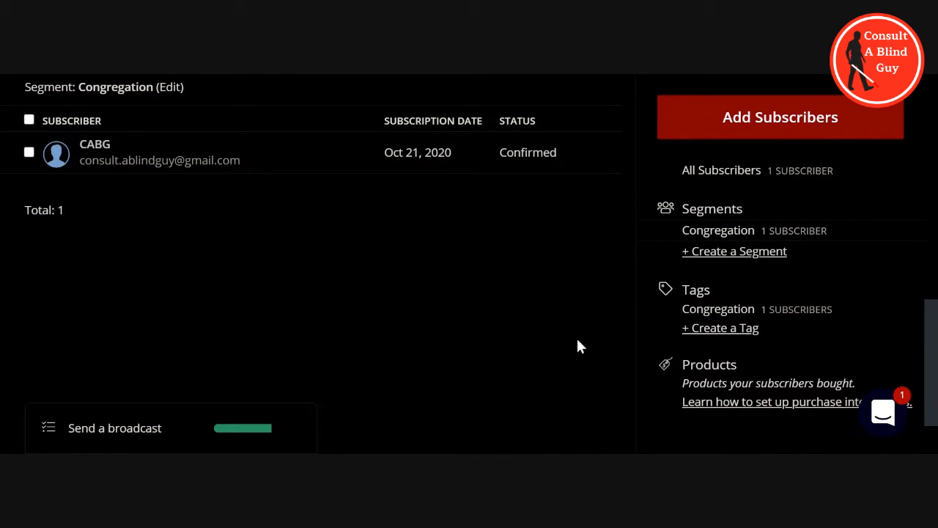
mouse_move(615, 347)
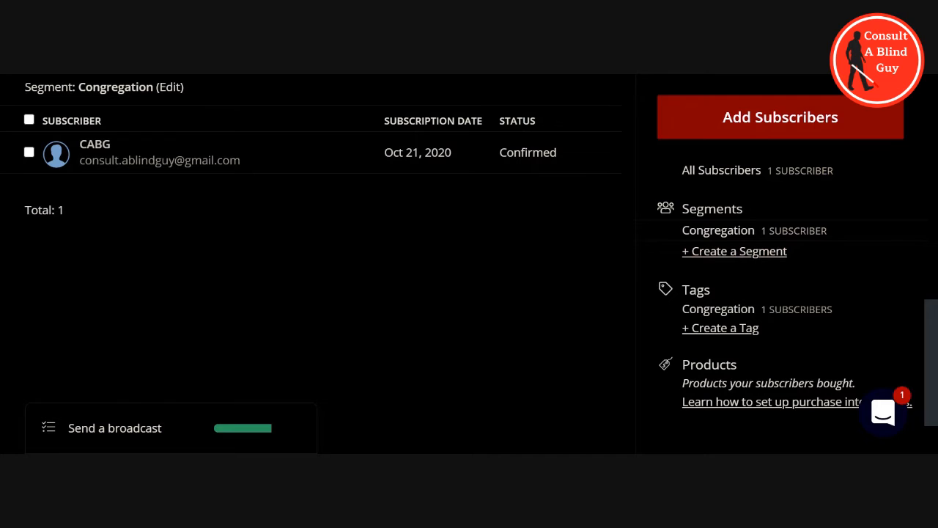
scroll(down, 3)
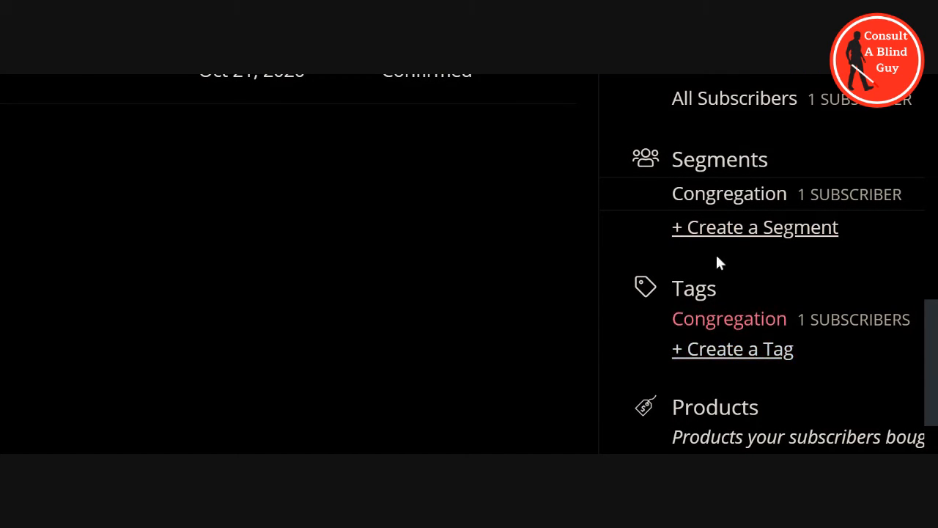
mouse_move(707, 339)
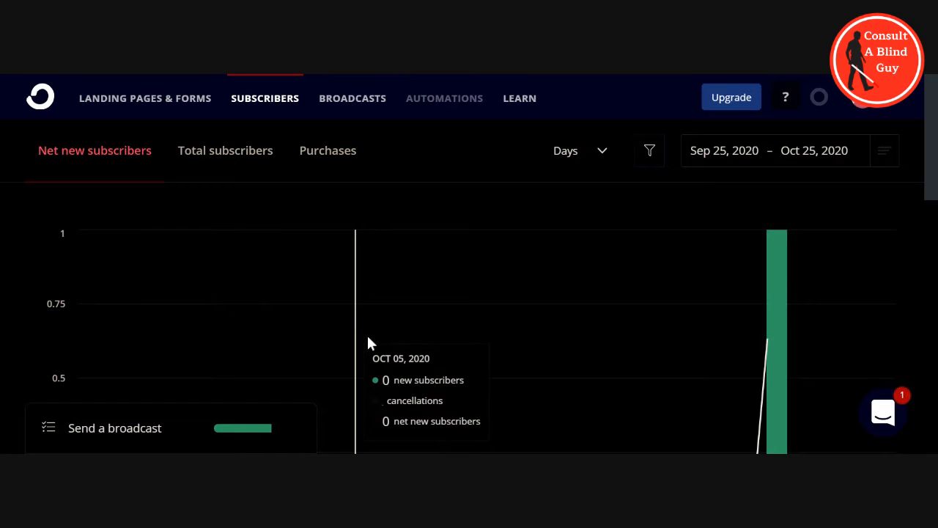
mouse_move(297, 316)
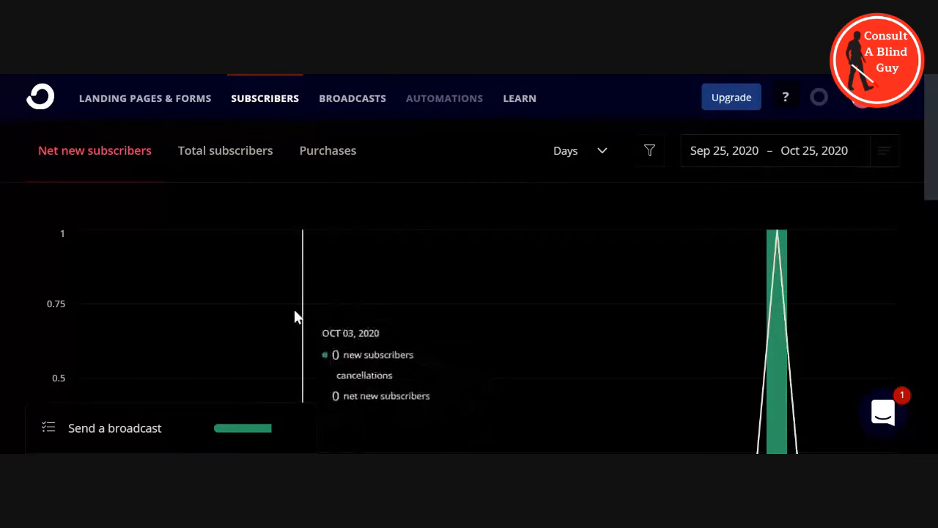
Step: Open the Edit Tag dialog via the (Edit) link beside the Congregation tag name
scroll(down, 3)
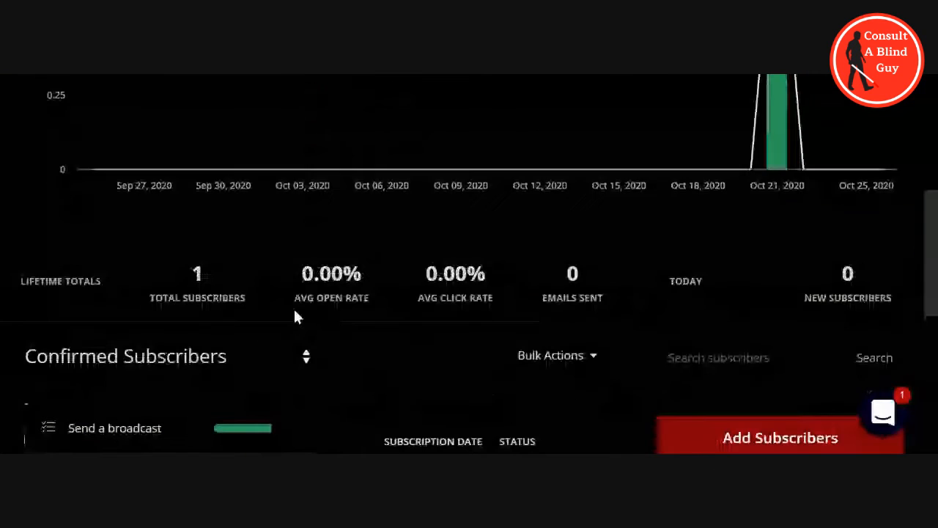
scroll(down, 3)
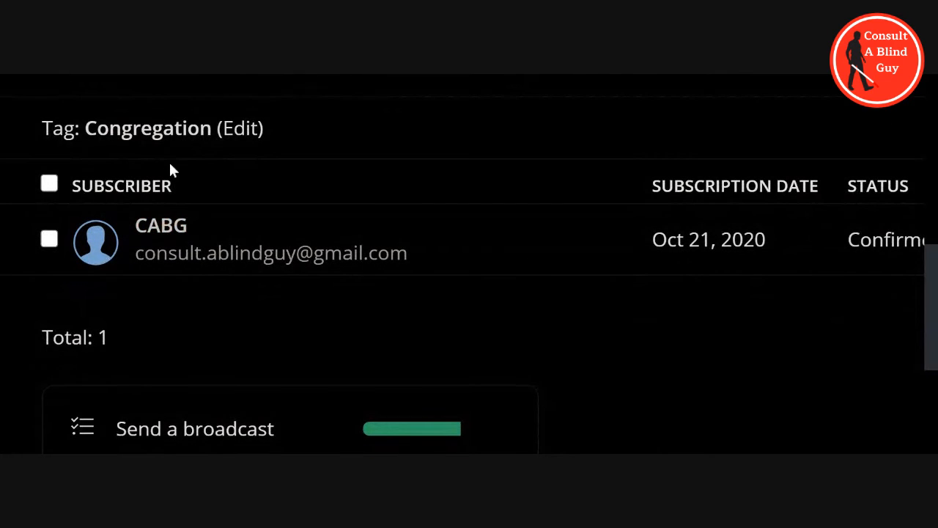
scroll(up, 3)
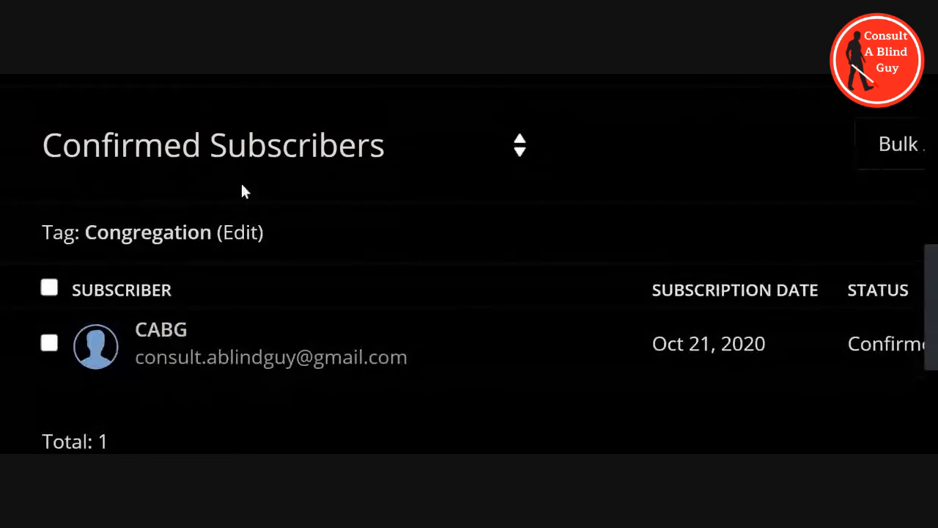
mouse_move(125, 254)
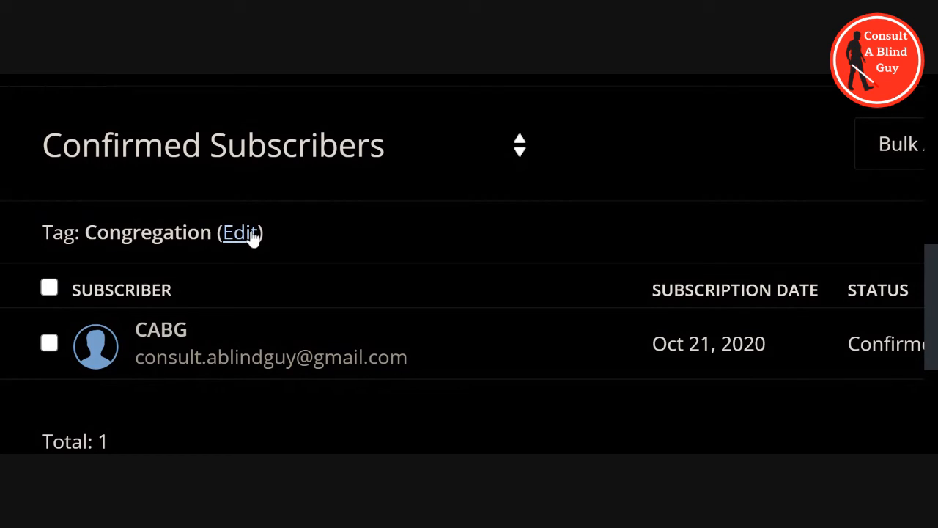
click(240, 231)
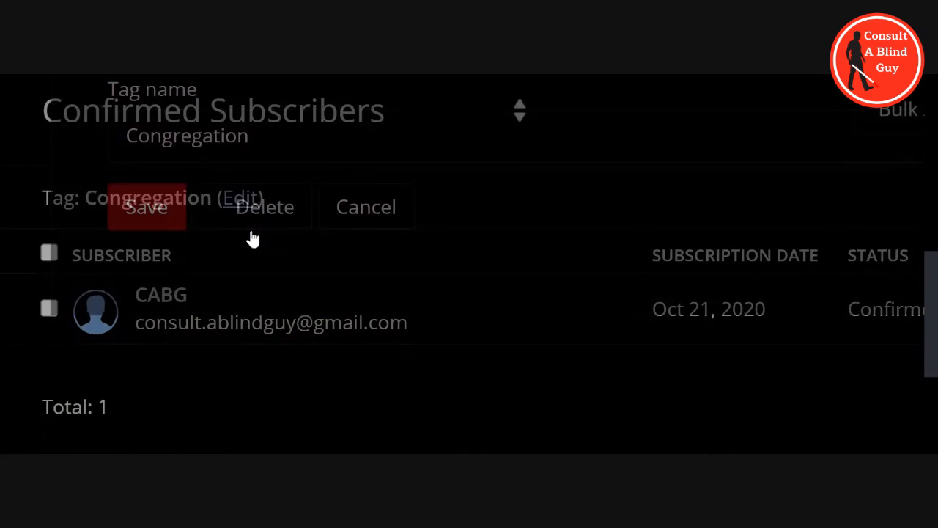
Step: Keep the tag name 'Congregation' and save the Edit Tag dialog
click(241, 197)
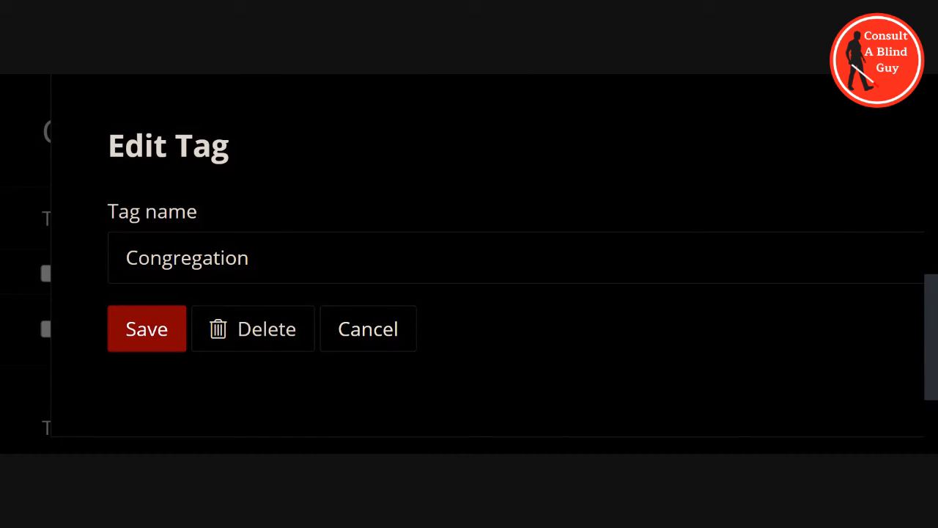
mouse_move(224, 348)
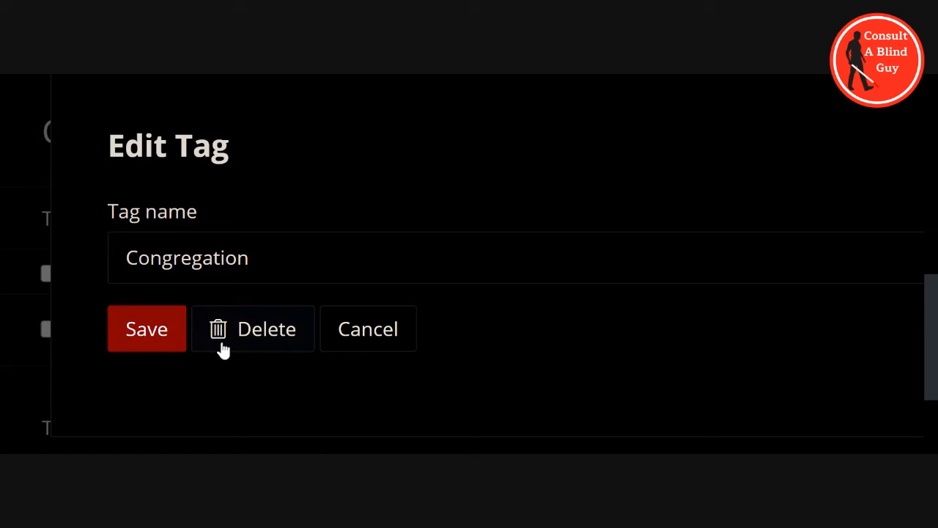
mouse_move(231, 348)
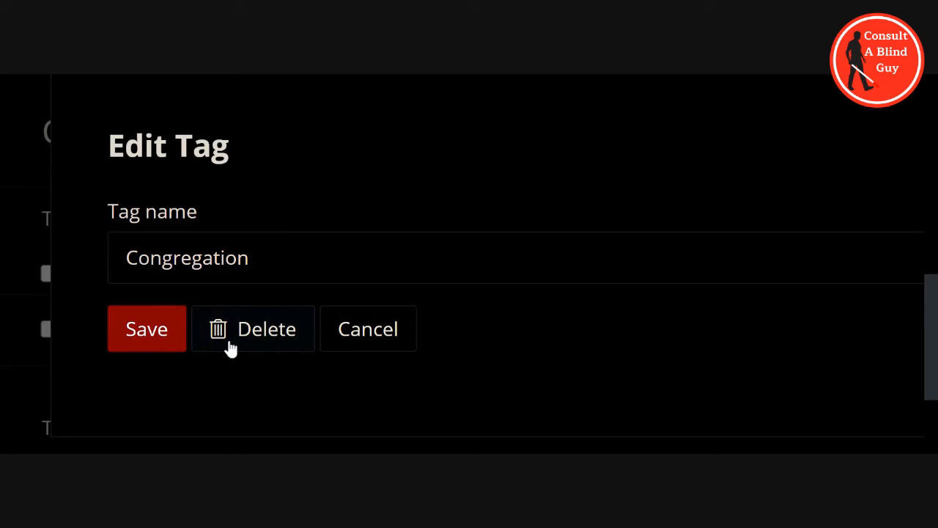
mouse_move(152, 360)
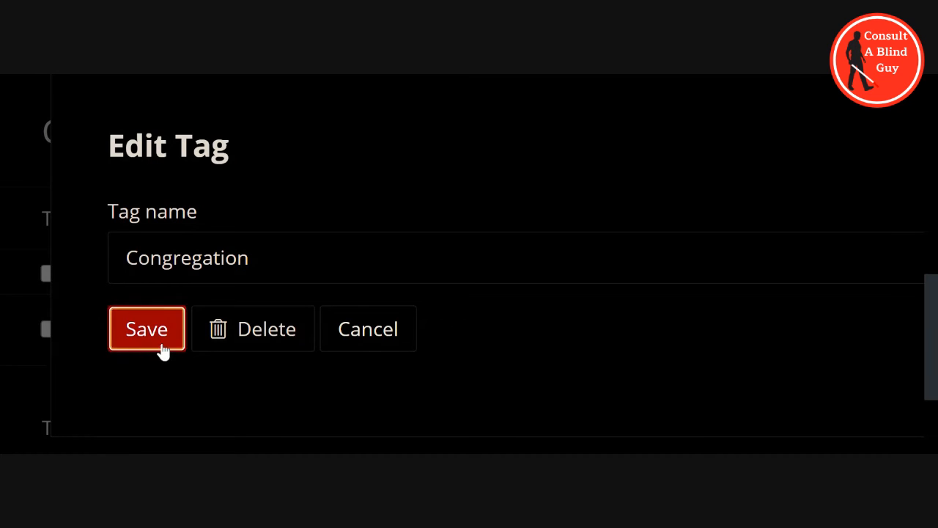
click(146, 328)
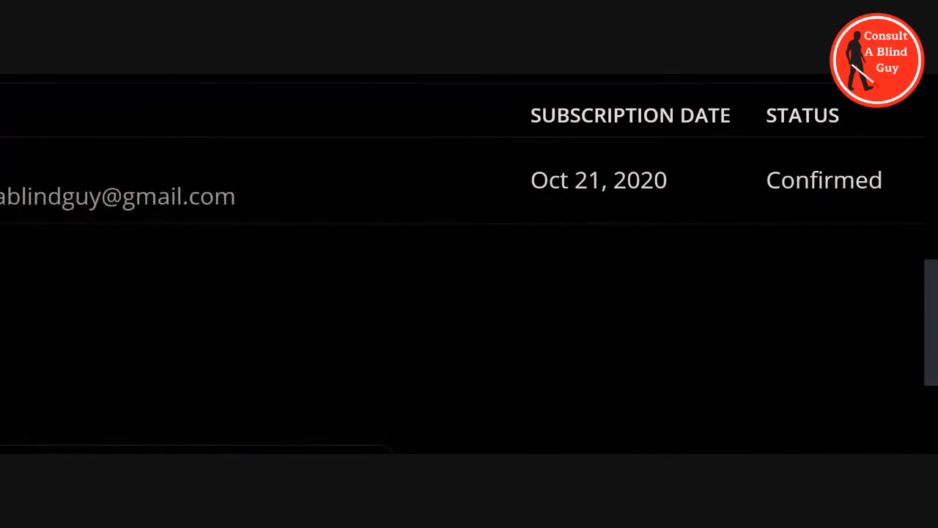
Step: Reopen the Congregation segment editor, review its tag filter, and save it unchanged
scroll(up, 3)
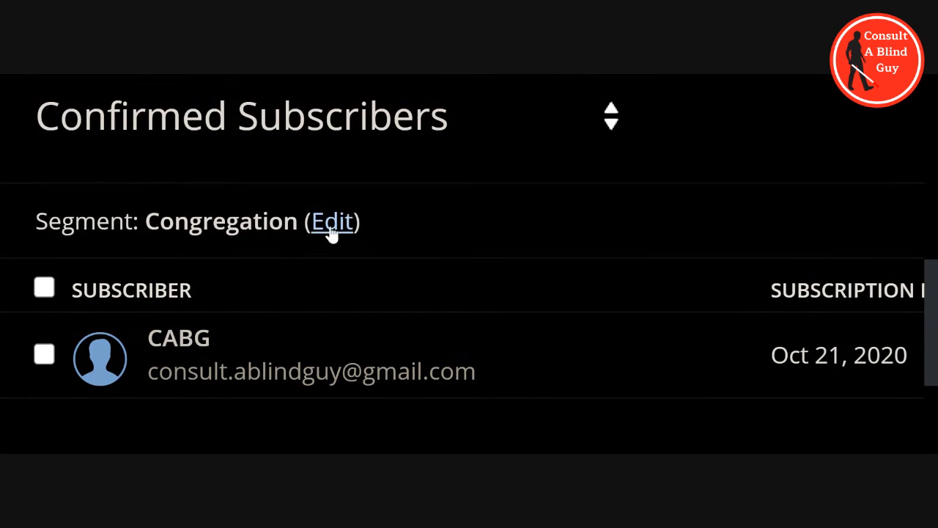
click(332, 221)
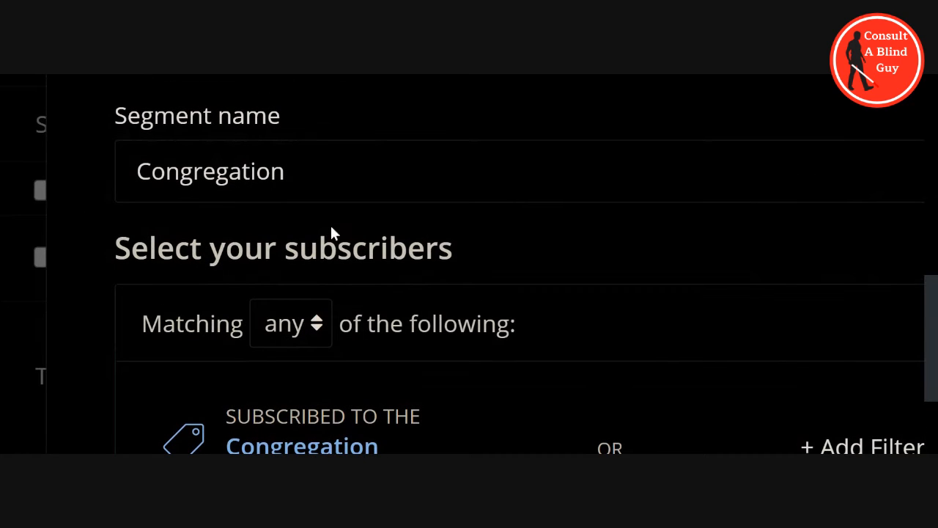
scroll(down, 3)
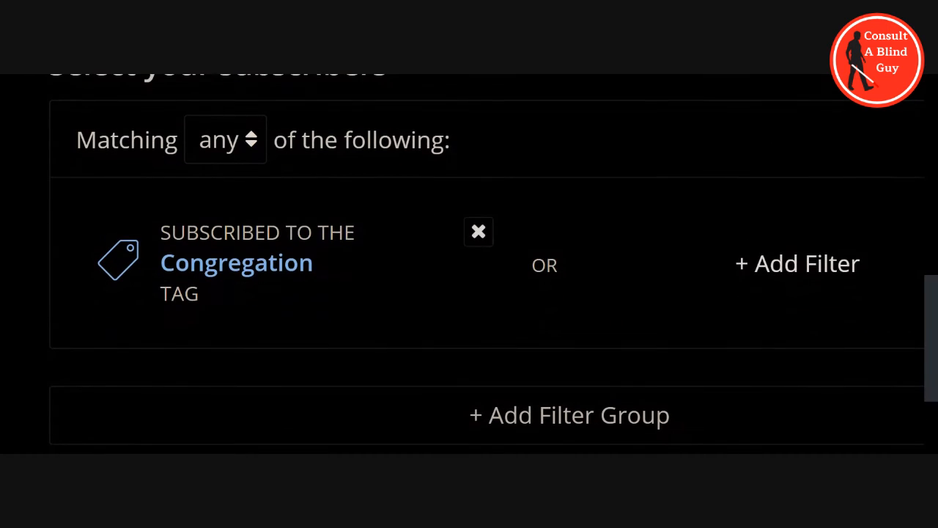
scroll(down, 3)
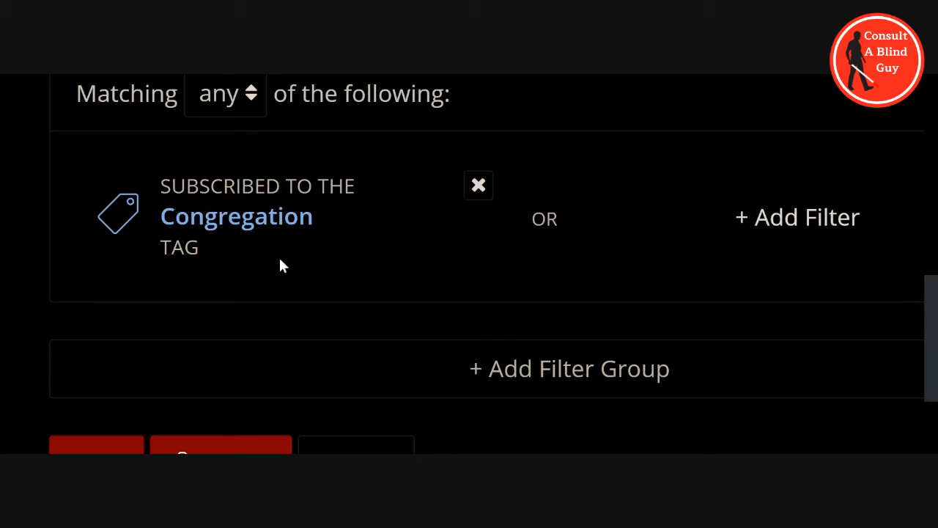
mouse_move(226, 266)
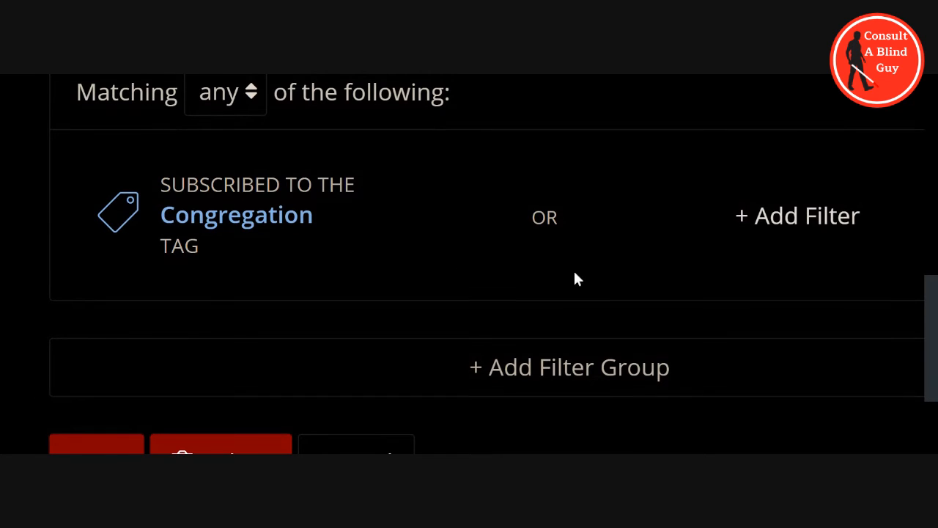
scroll(down, 3)
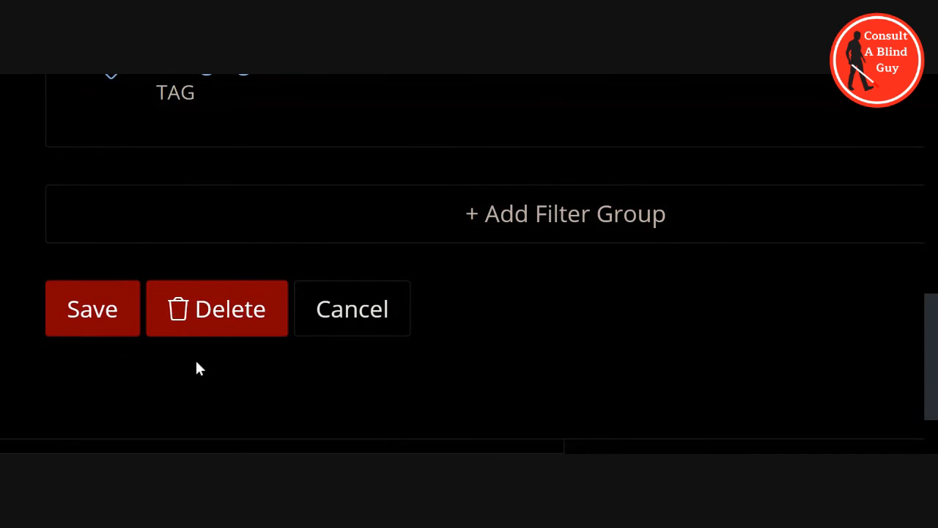
mouse_move(224, 336)
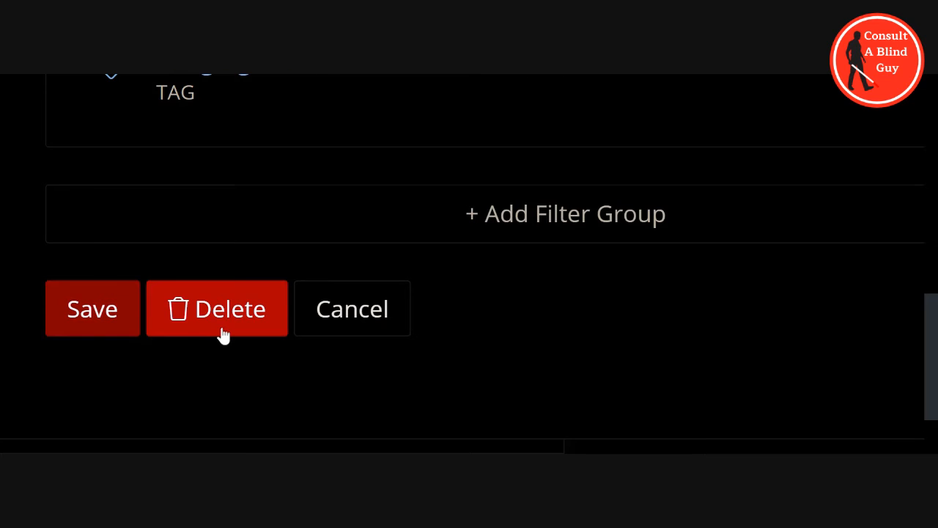
scroll(up, 3)
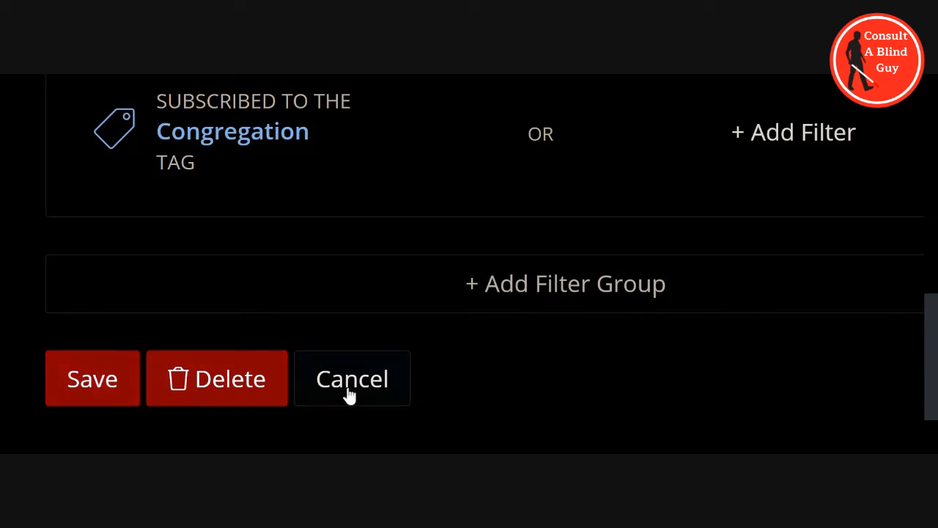
mouse_move(92, 378)
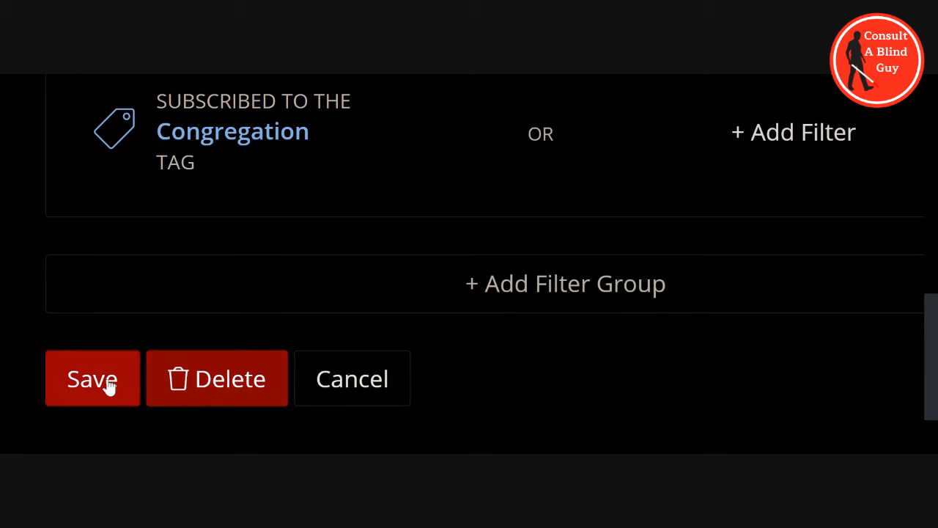
mouse_move(126, 385)
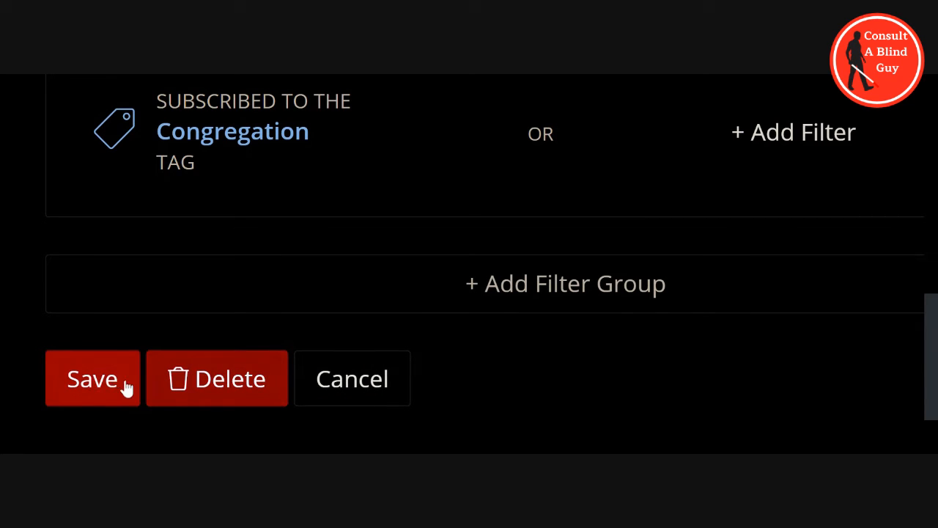
click(93, 378)
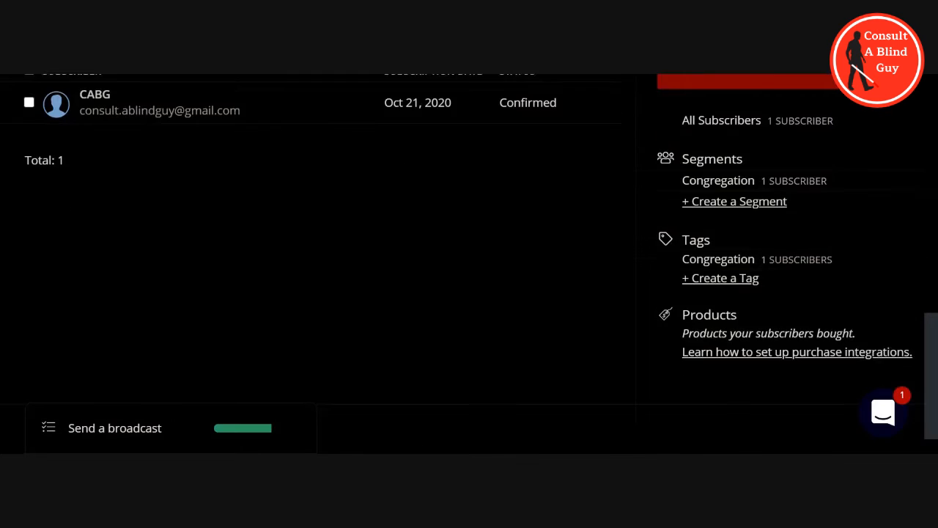
scroll(up, 3)
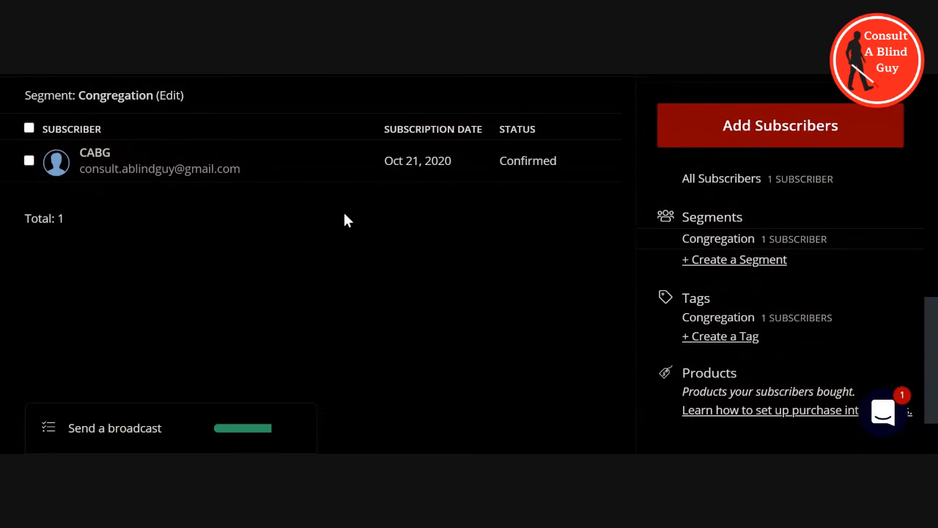
mouse_move(304, 79)
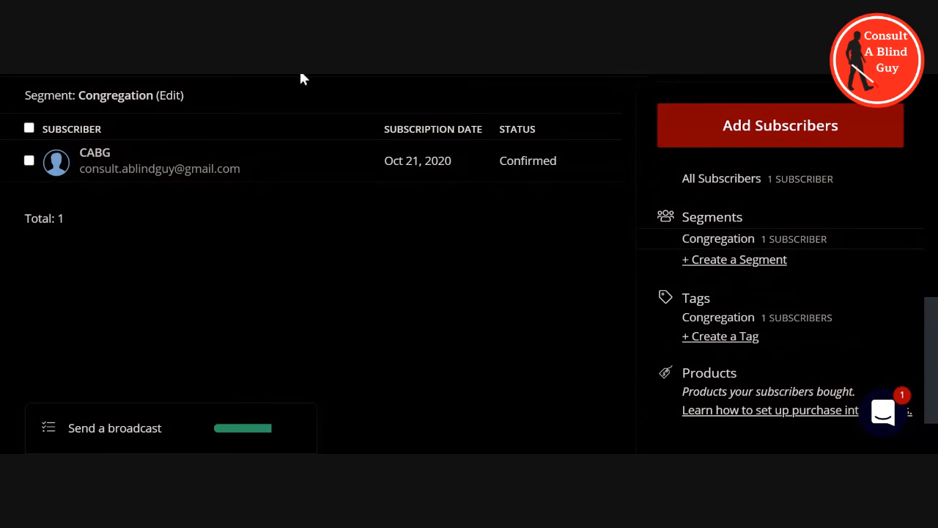
mouse_move(304, 79)
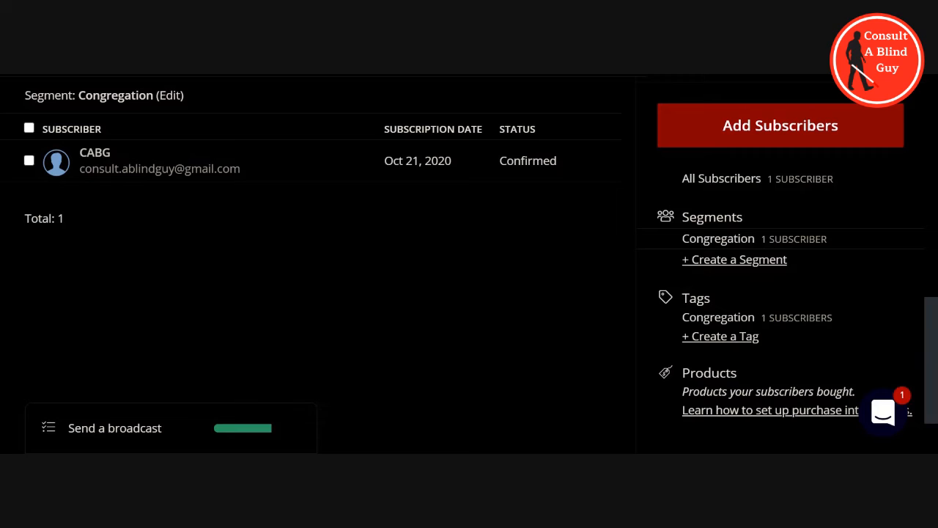
mouse_move(290, 222)
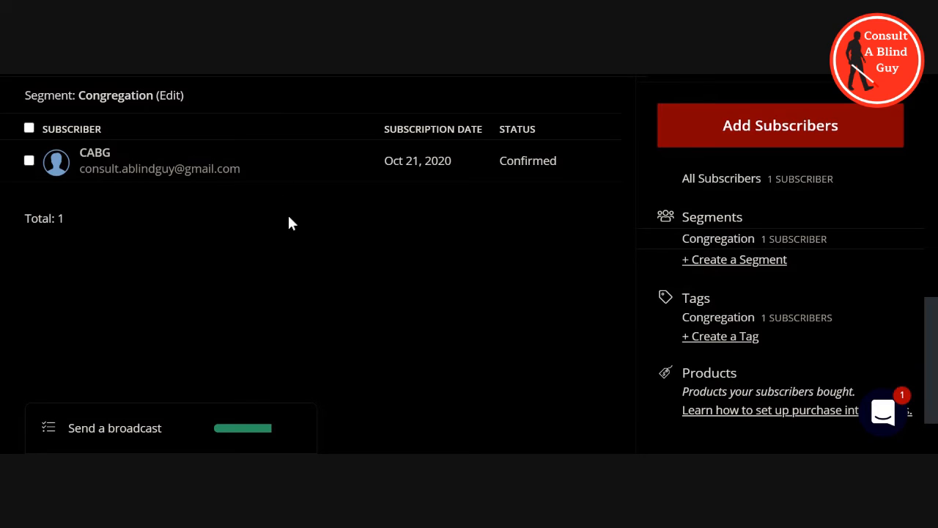
mouse_move(237, 92)
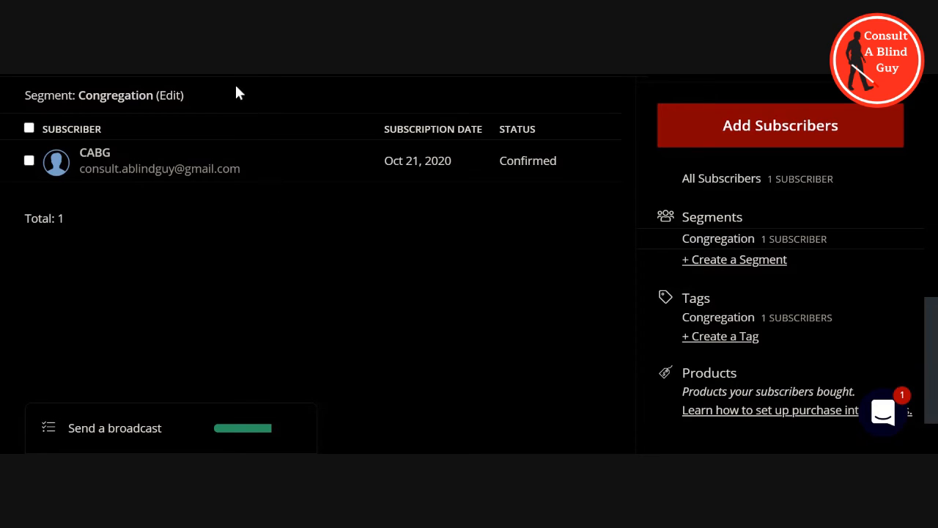
mouse_move(231, 80)
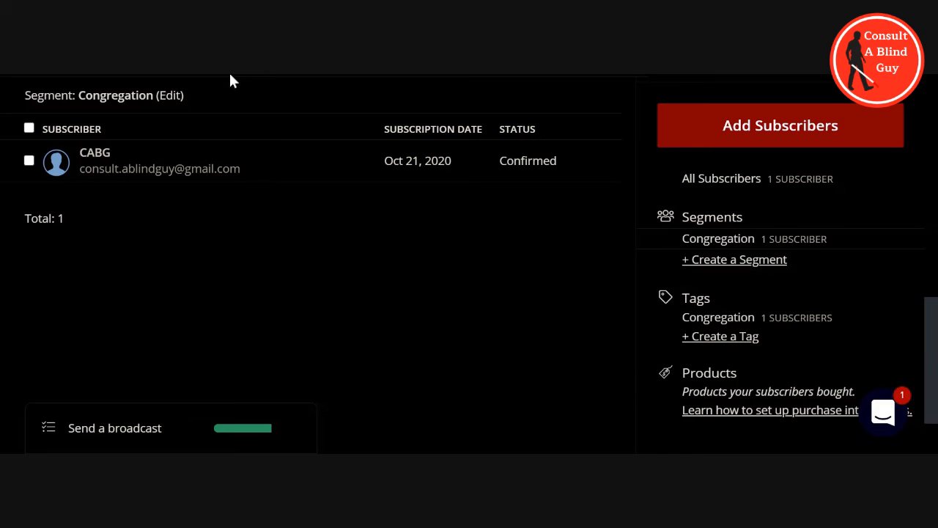